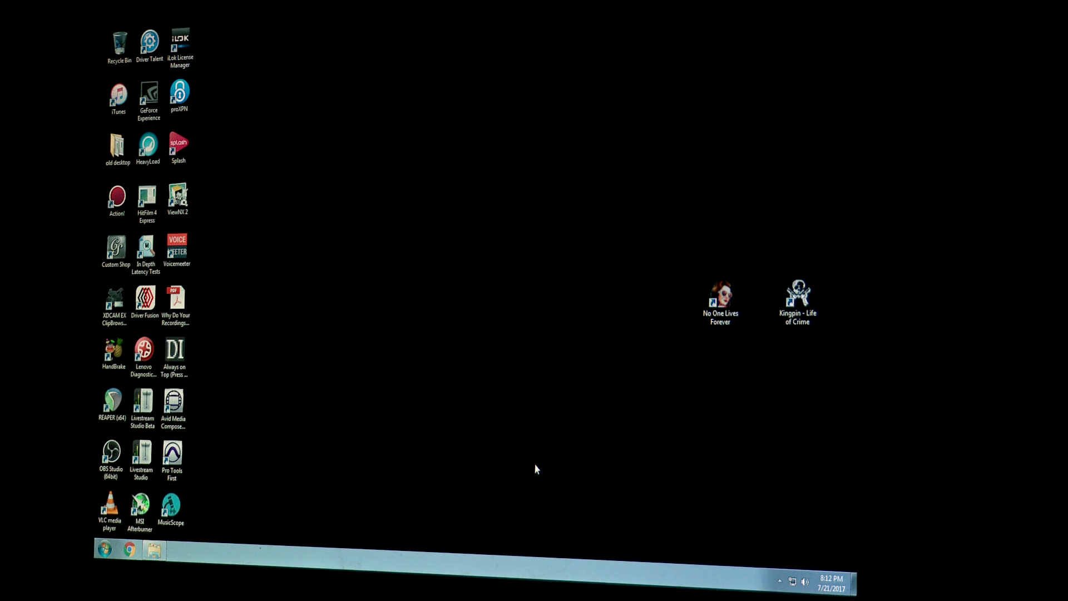
pyautogui.moveTo(534, 482)
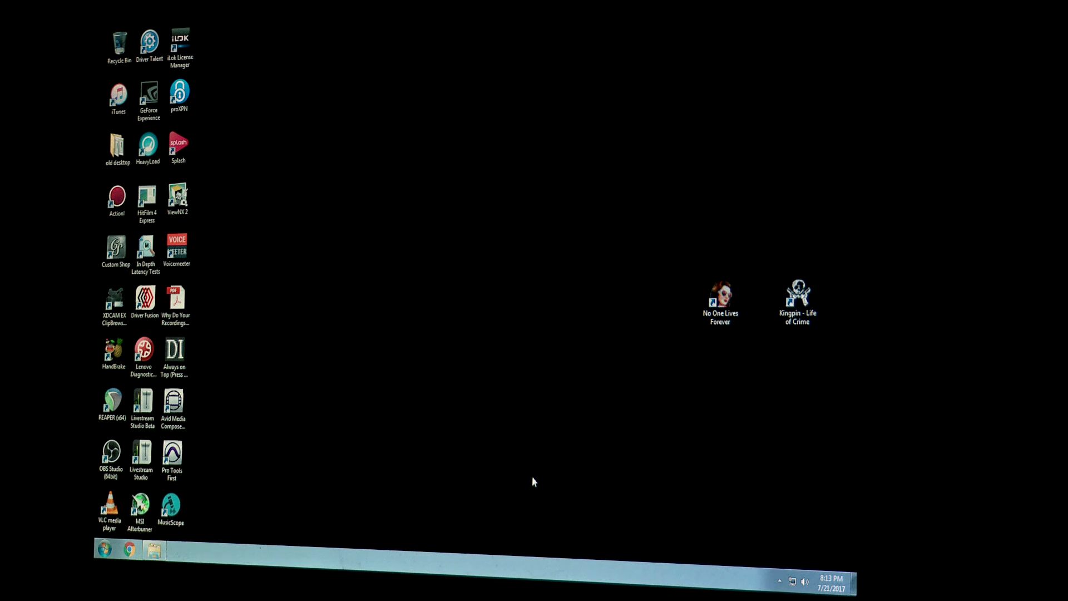
pyautogui.moveTo(528, 485)
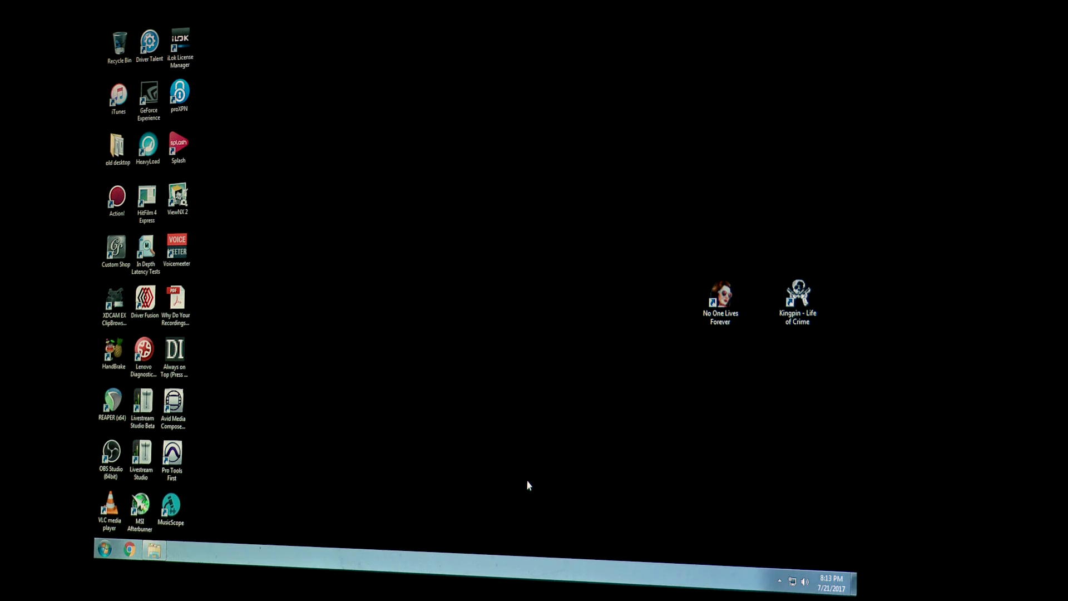
# Step: Launch VoiceMeeter from its desktop shortcut to show its input and output strips
pyautogui.doubleClick(176, 247)
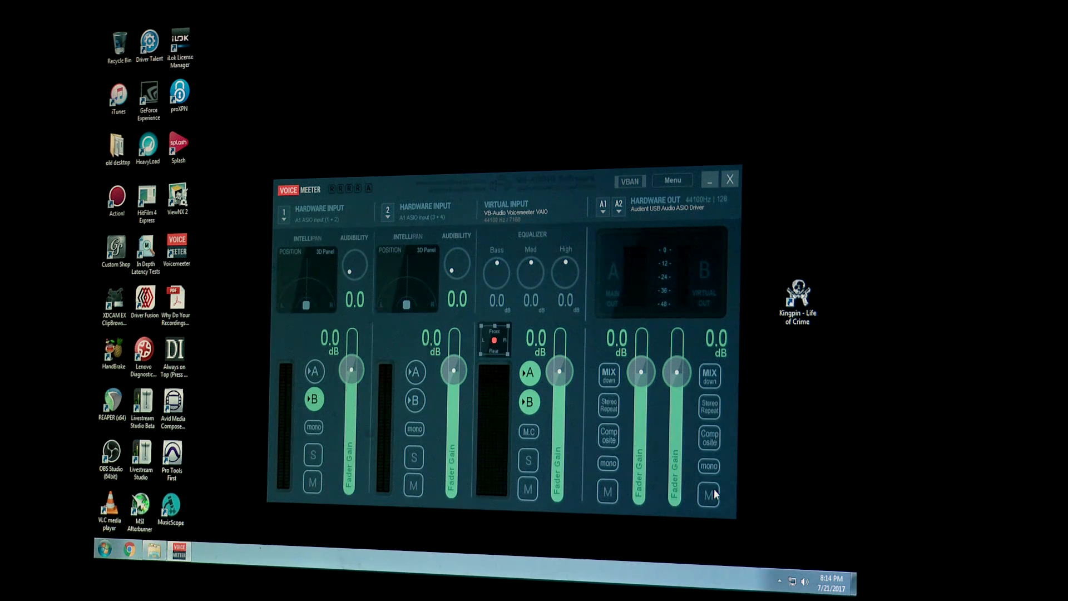
pyautogui.moveTo(815, 429)
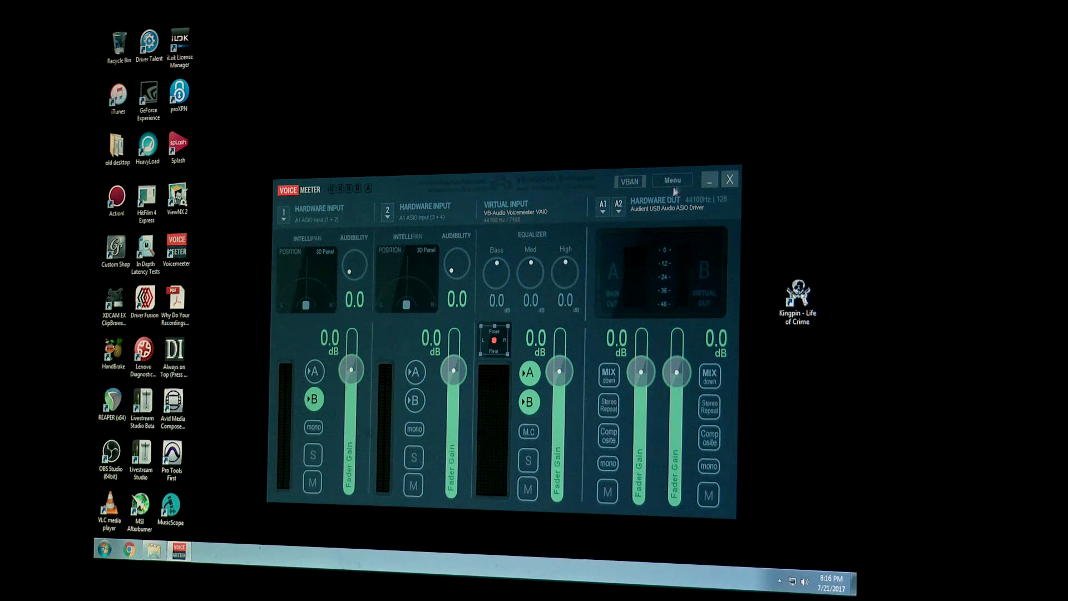
# Step: Close the mixer and set VoiceMeeter Input as the default Windows playback device
pyautogui.click(729, 179)
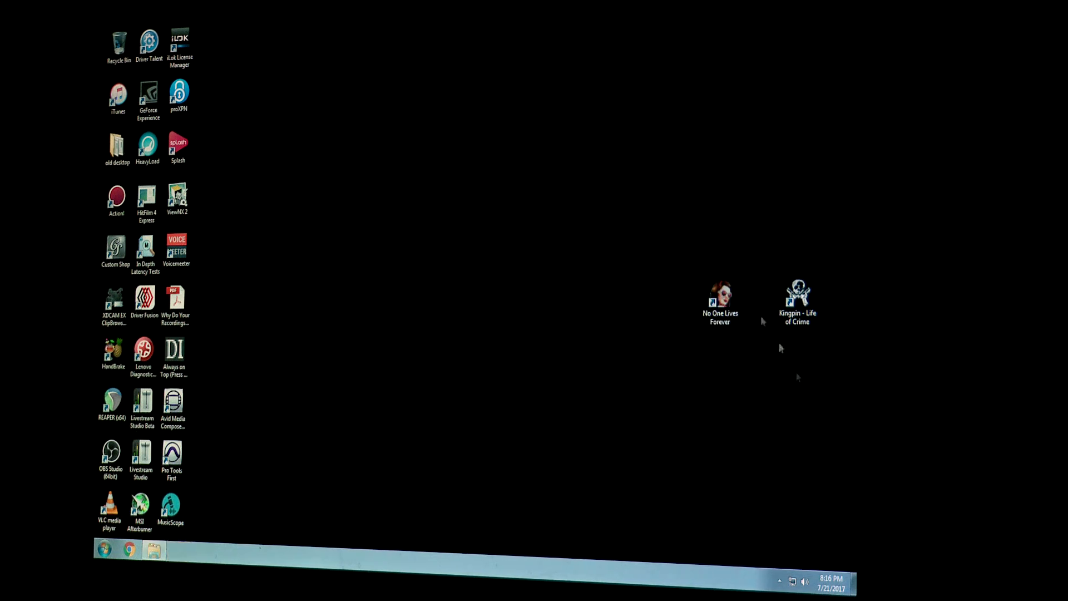
pyautogui.moveTo(804, 583)
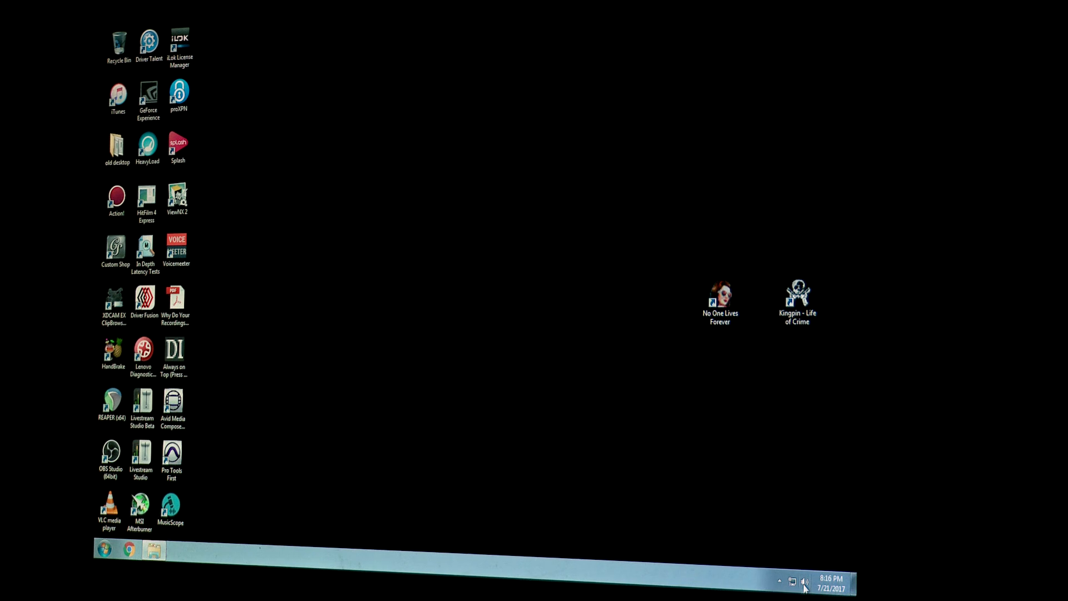
pyautogui.rightClick(804, 582)
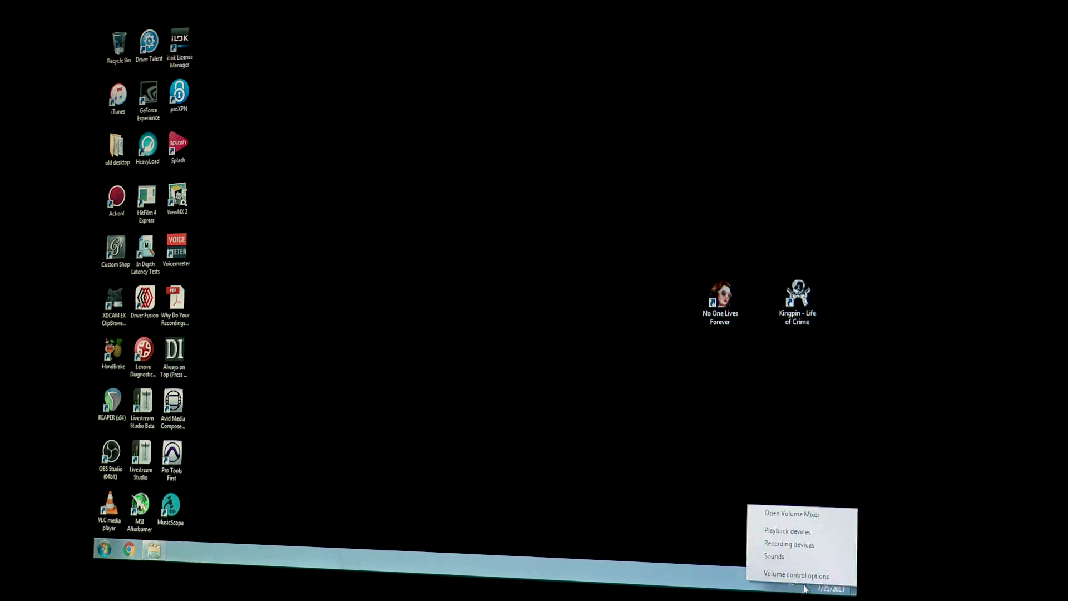
pyautogui.moveTo(774, 556)
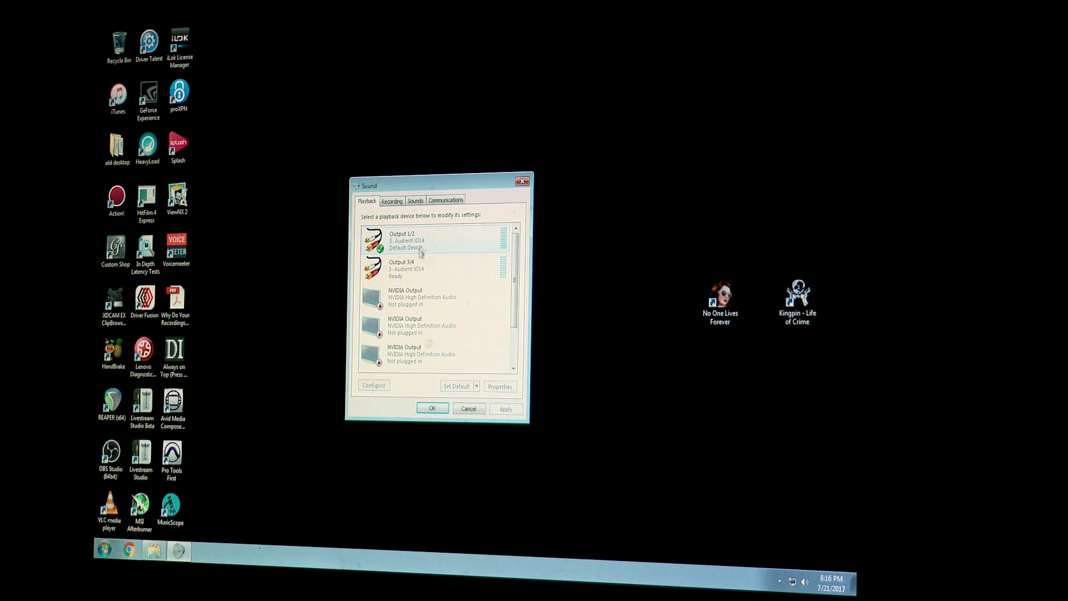
pyautogui.scroll(-3)
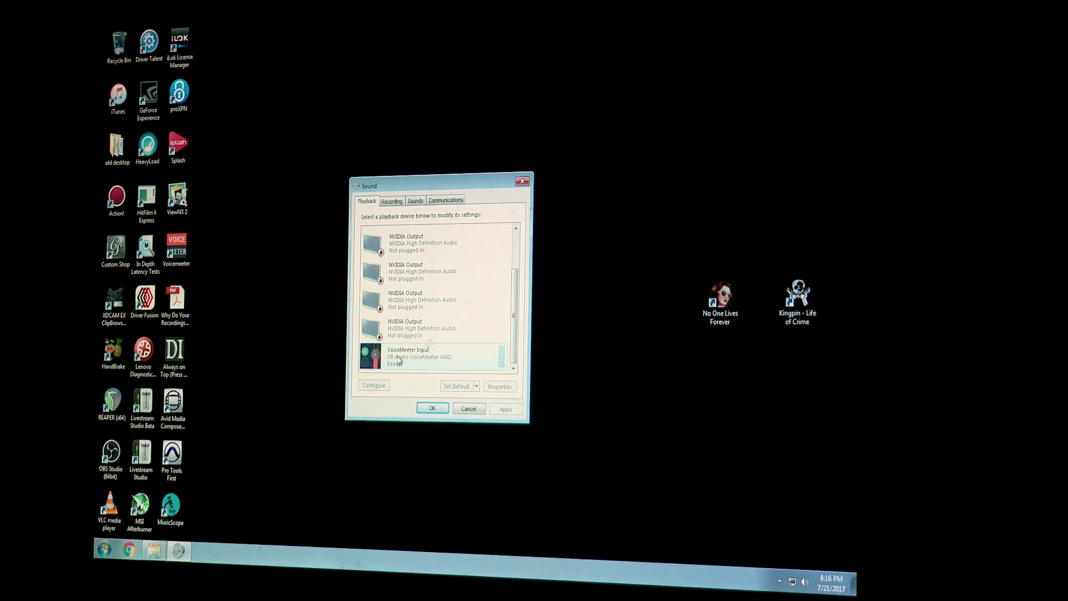
pyautogui.click(422, 357)
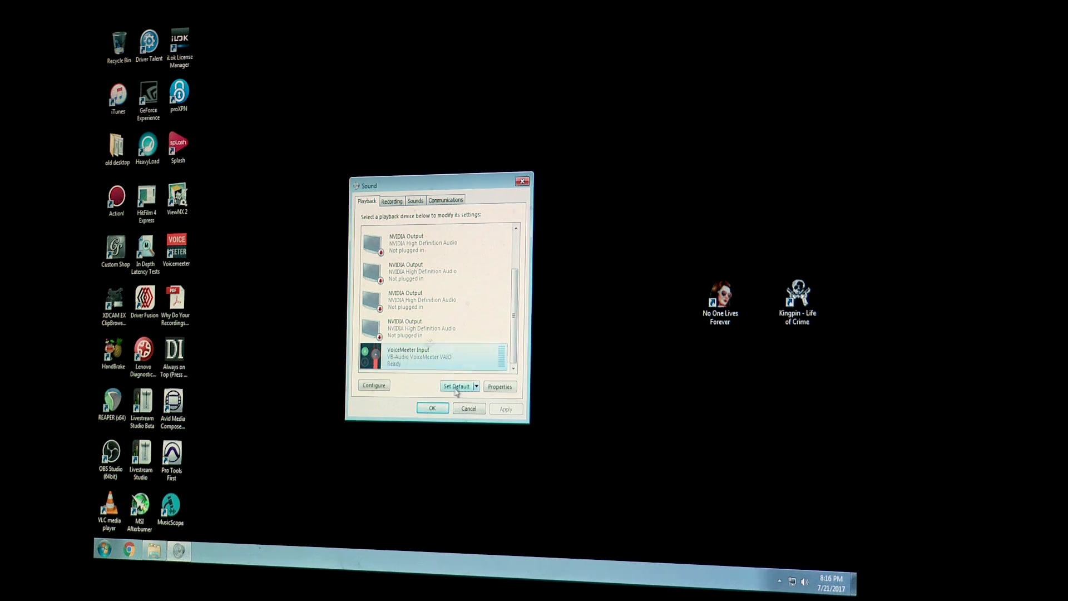
pyautogui.click(455, 386)
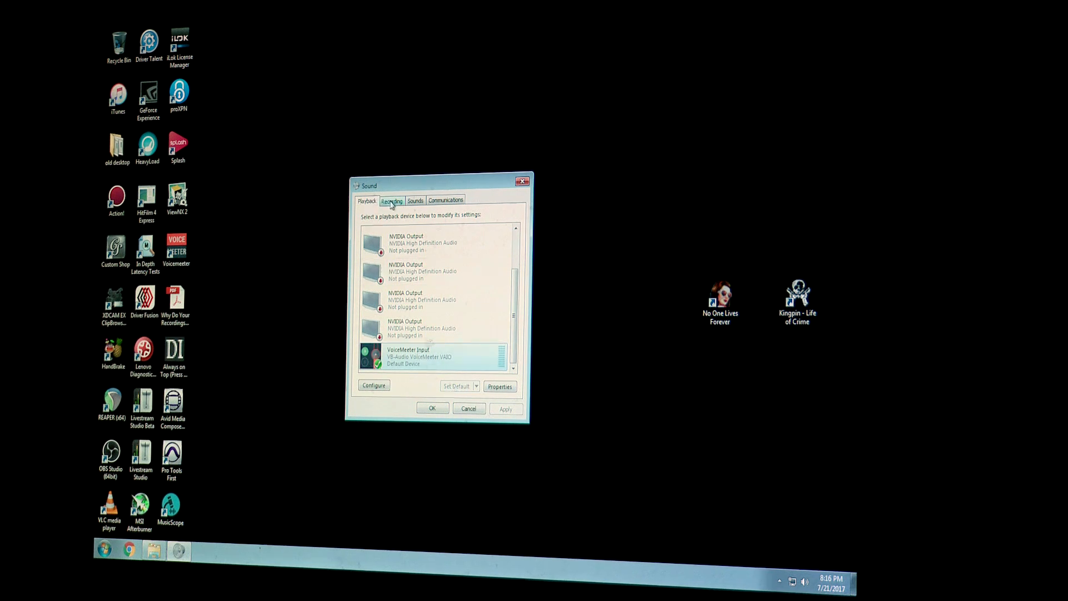
# Step: On the Recording tab, set VoiceMeeter Output as the default recording device
pyautogui.click(392, 200)
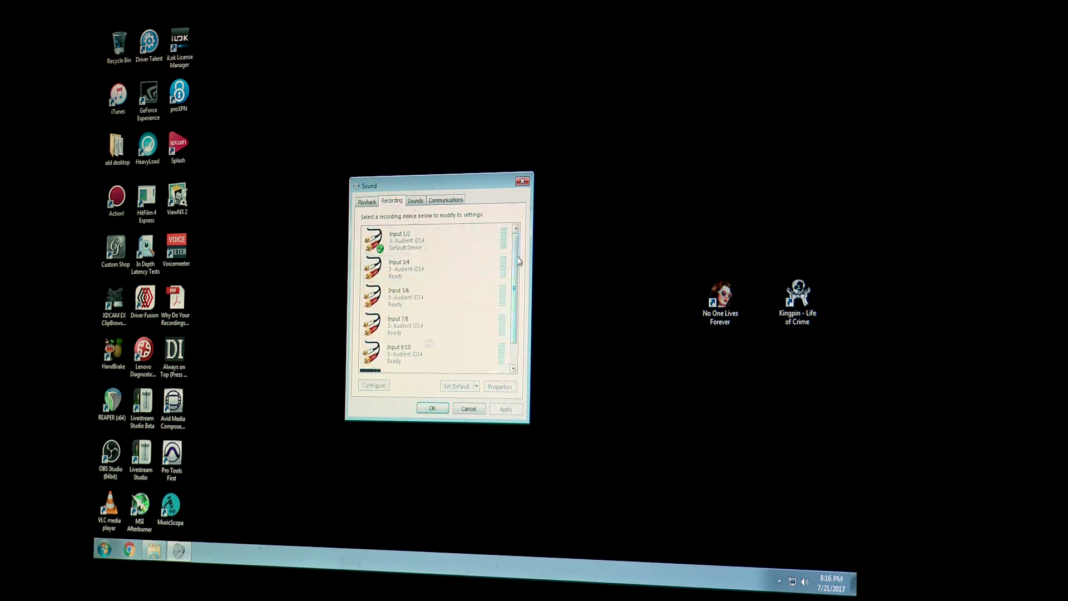
pyautogui.scroll(-3)
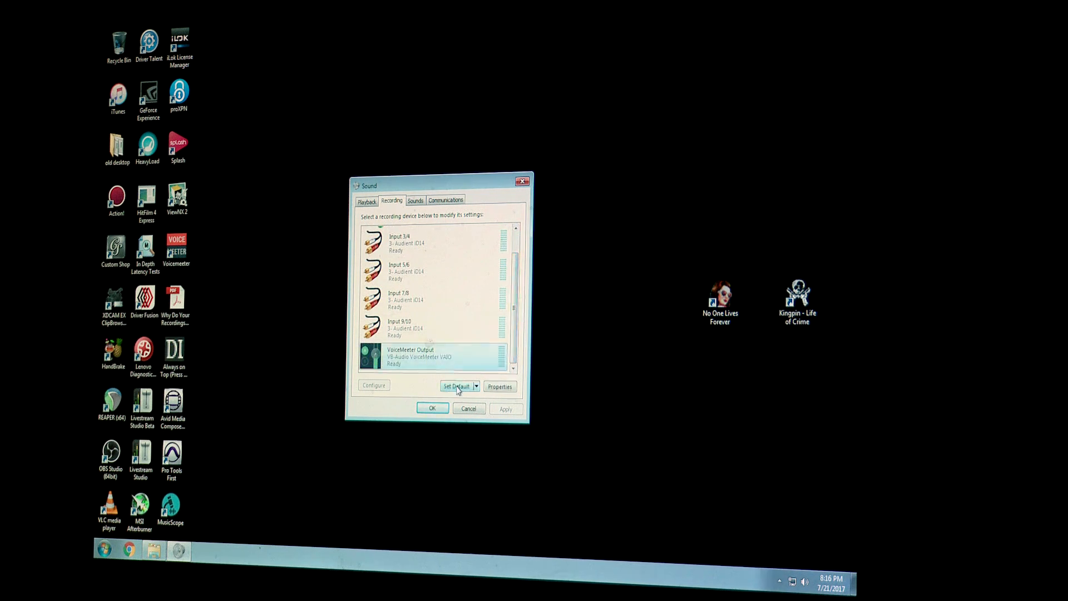
pyautogui.click(457, 385)
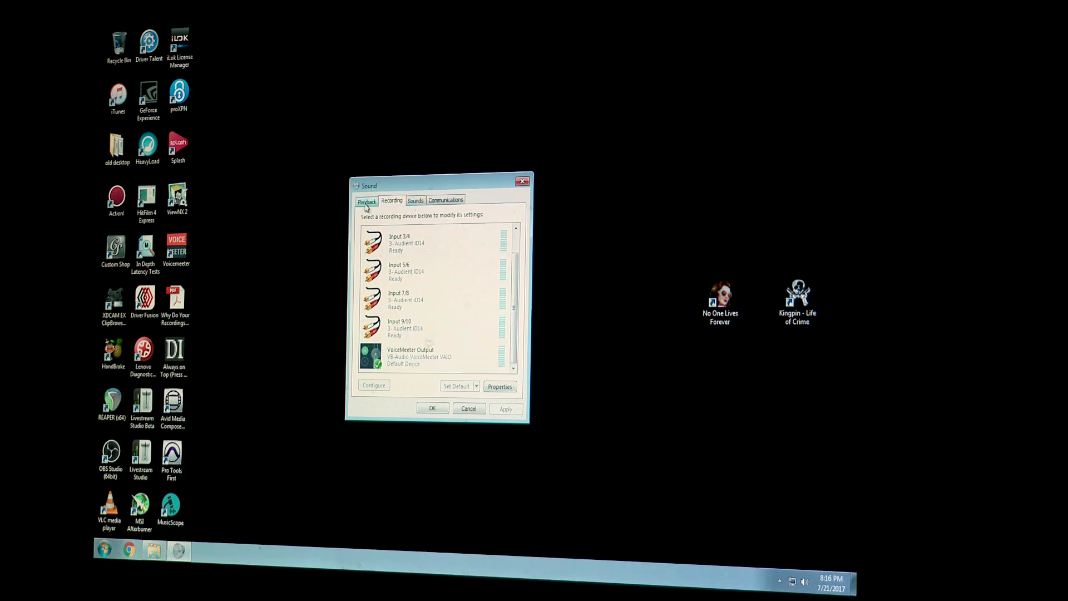
# Step: Check VoiceMeeter Input's playback format of 24 bit, 44100 Hz, then close Sound
pyautogui.click(500, 386)
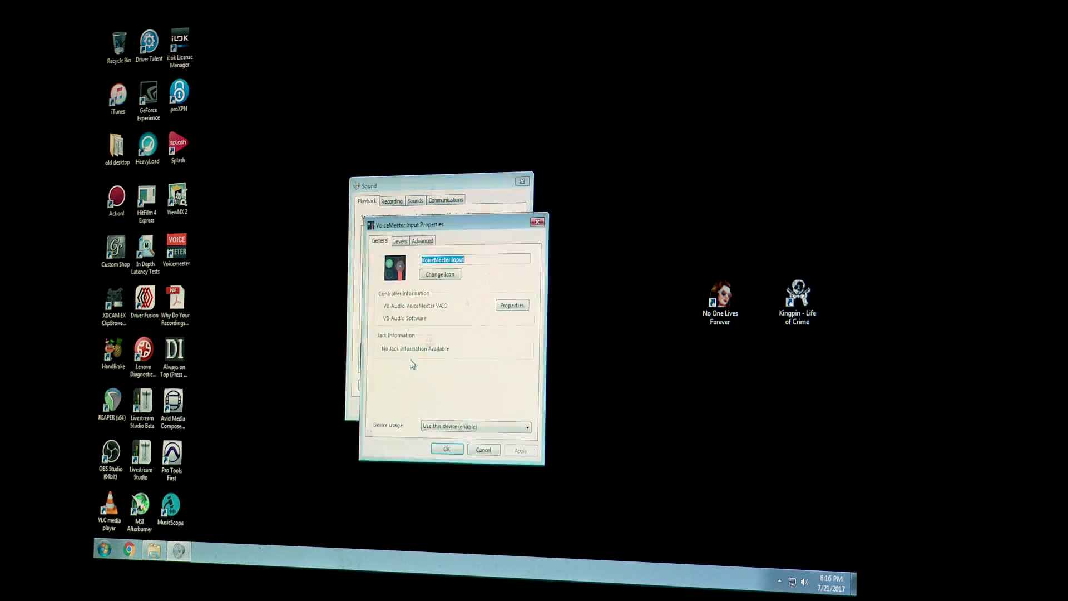
pyautogui.click(422, 239)
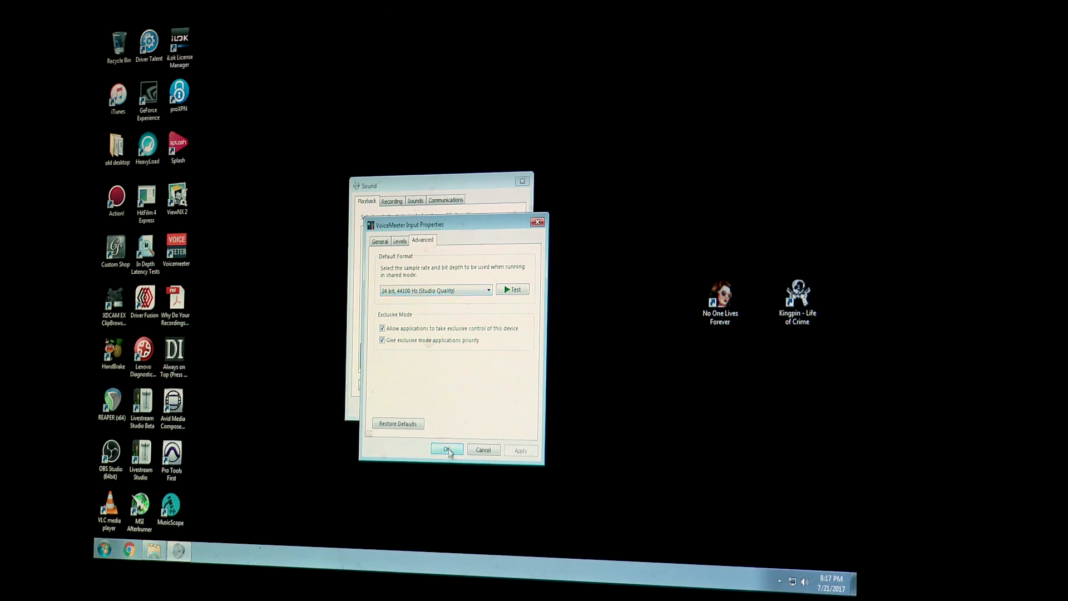
pyautogui.click(448, 449)
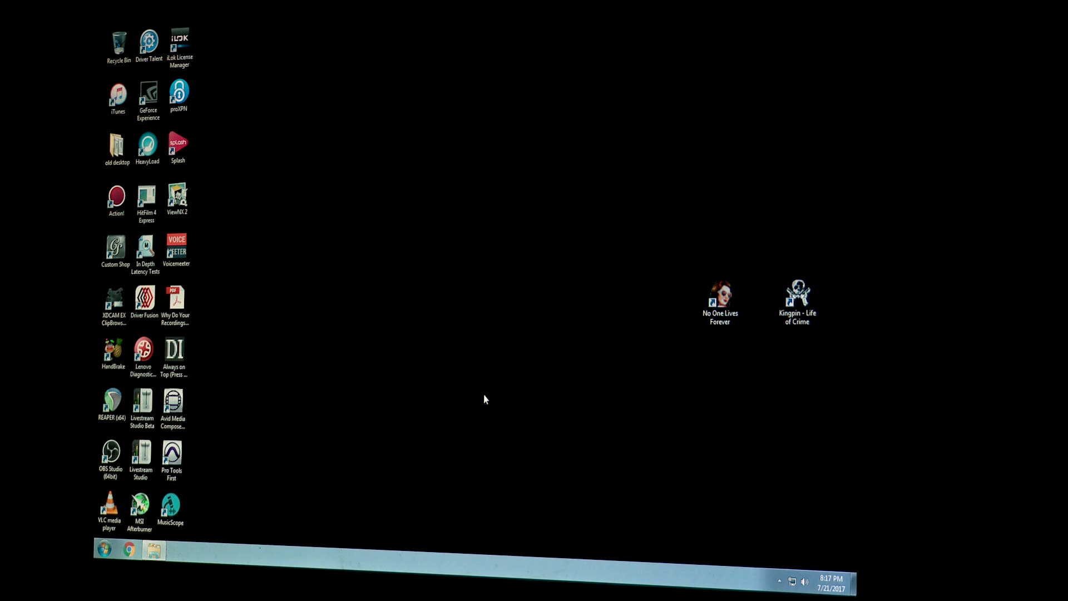
pyautogui.moveTo(370, 403)
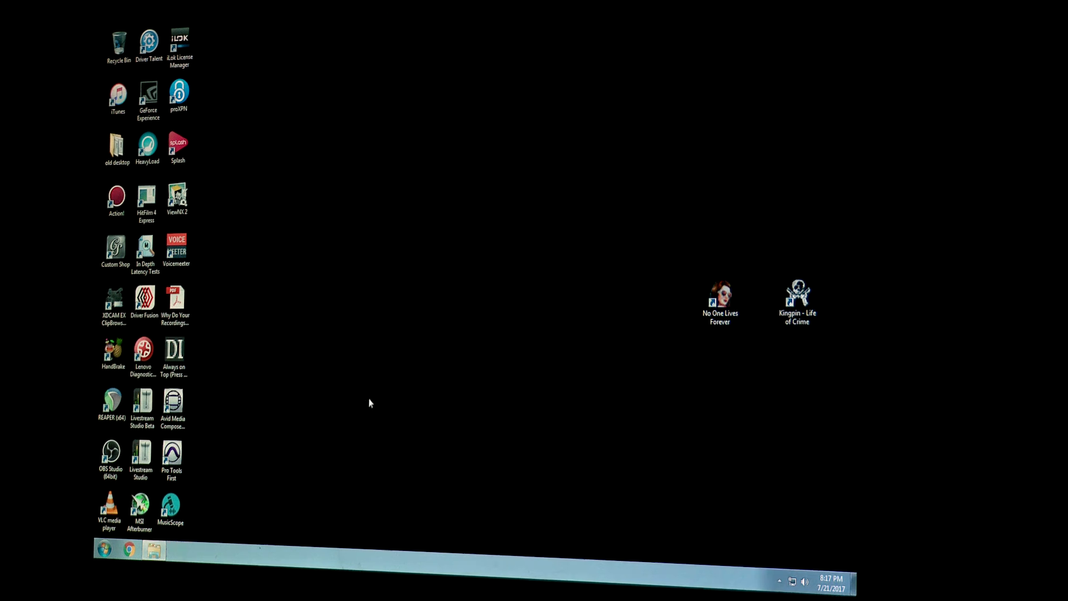
# Step: Relaunch VoiceMeeter from its desktop shortcut
pyautogui.click(175, 252)
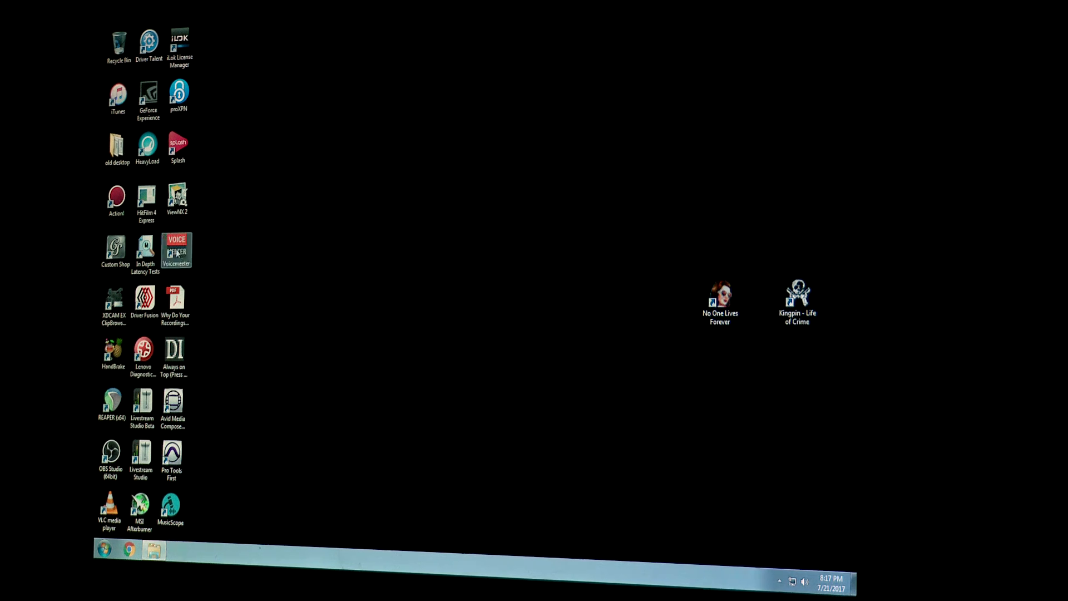
pyautogui.doubleClick(176, 248)
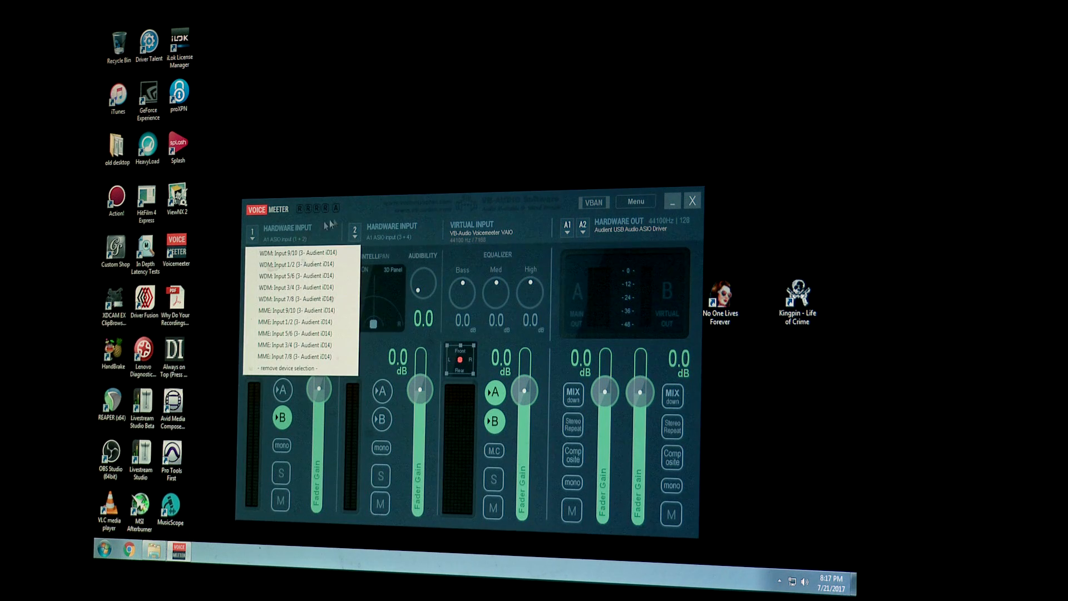
pyautogui.moveTo(279, 237)
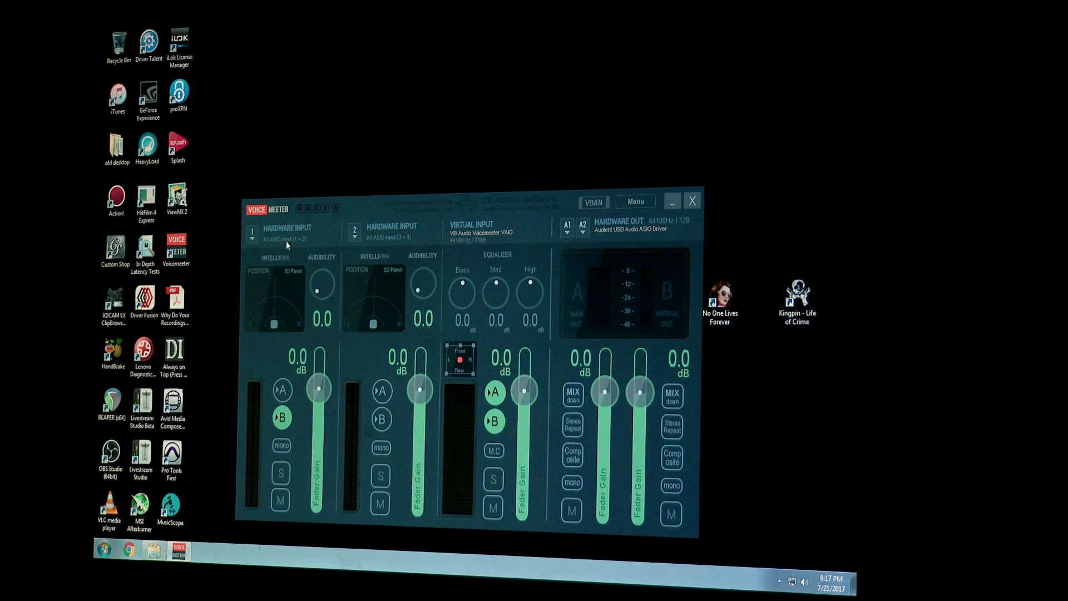
pyautogui.moveTo(312, 245)
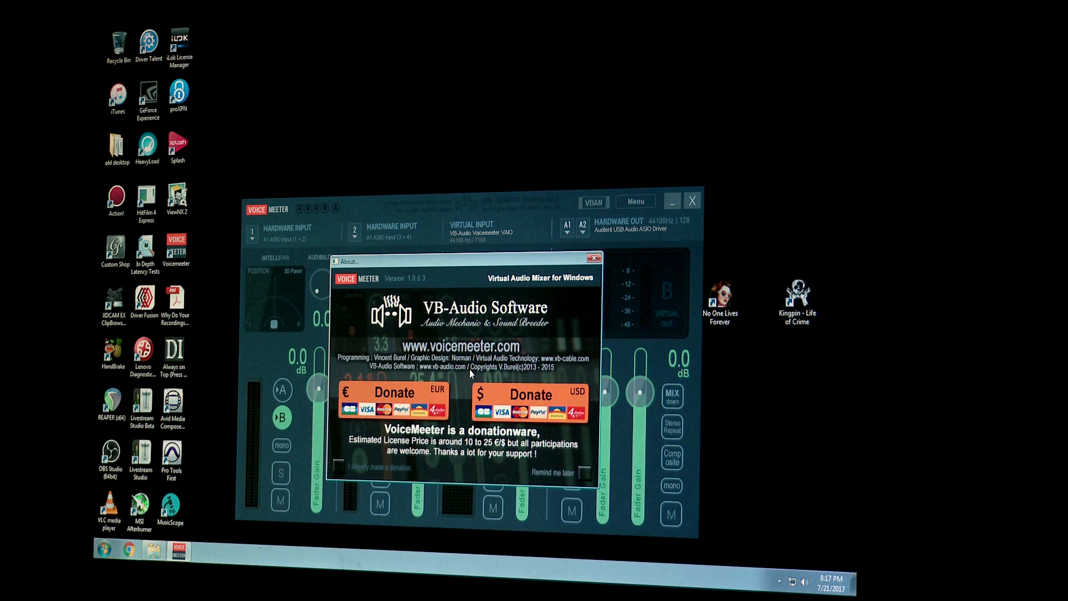
pyautogui.moveTo(594, 258)
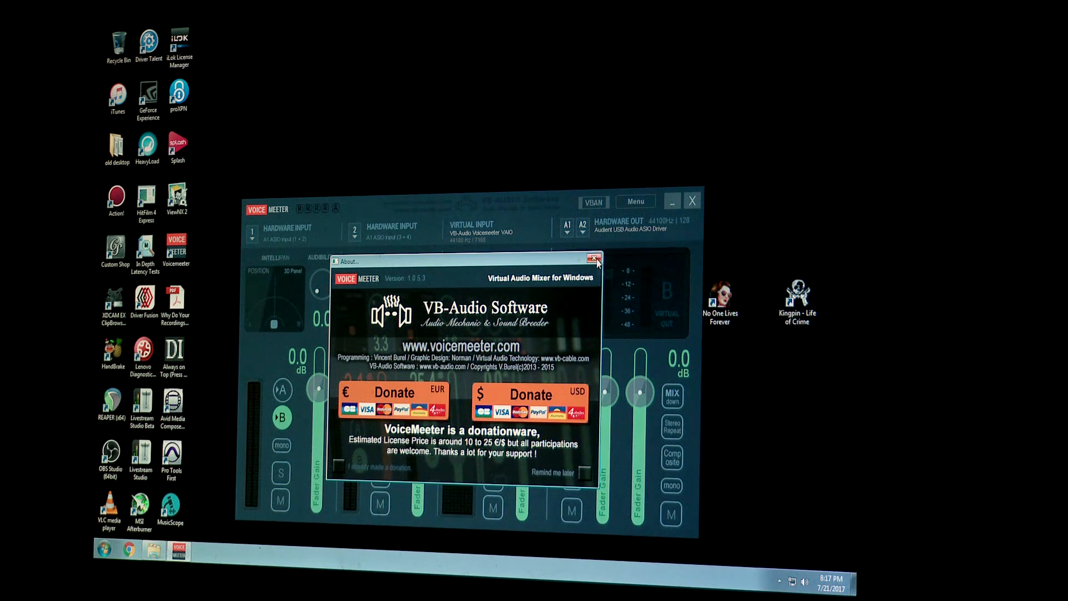
pyautogui.moveTo(414, 378)
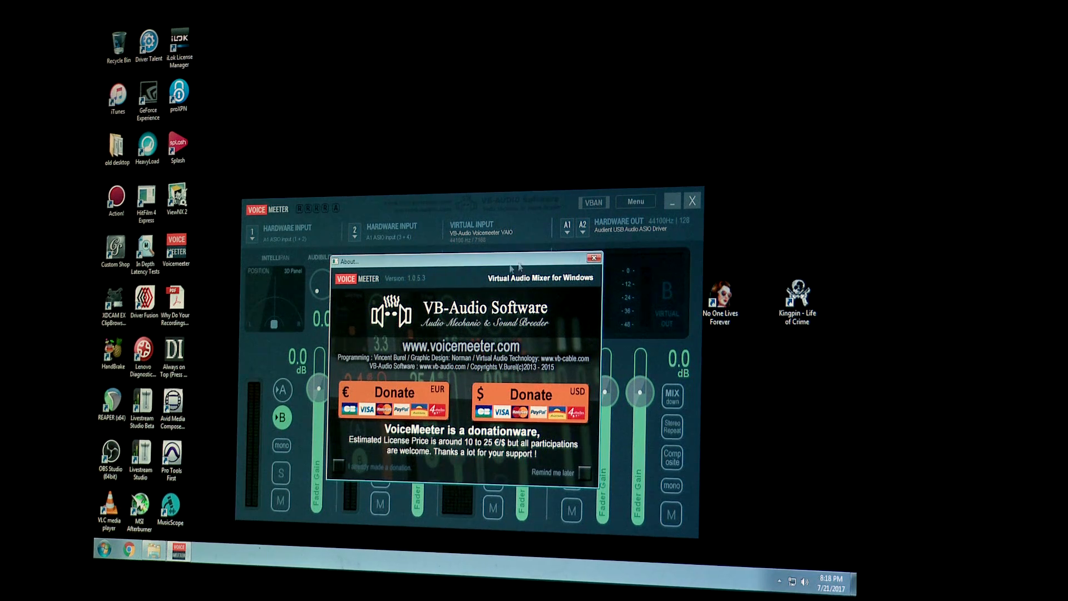
pyautogui.moveTo(447, 289)
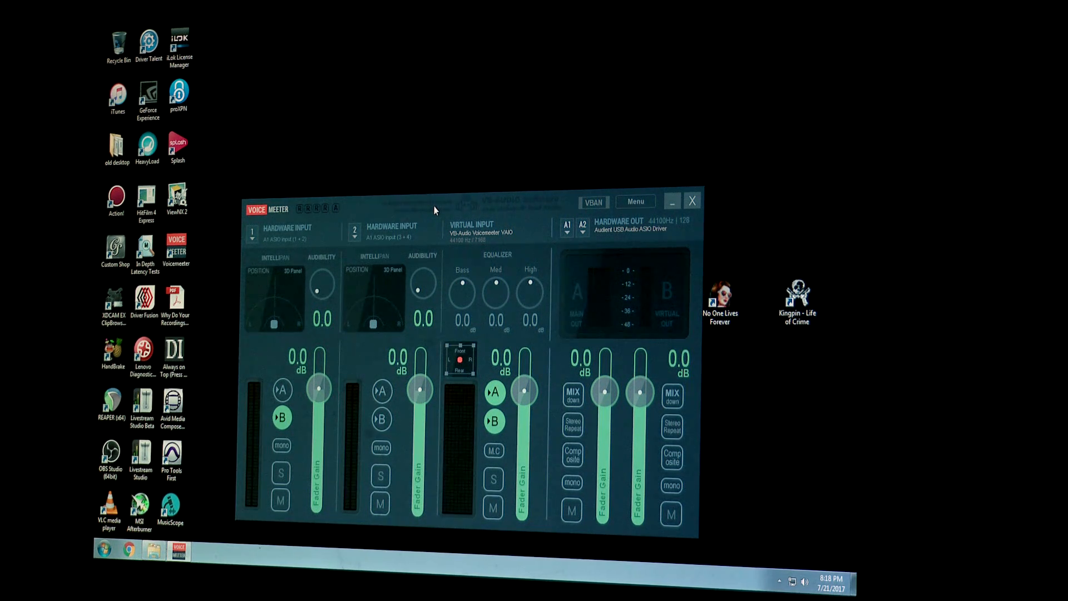
pyautogui.moveTo(470, 217)
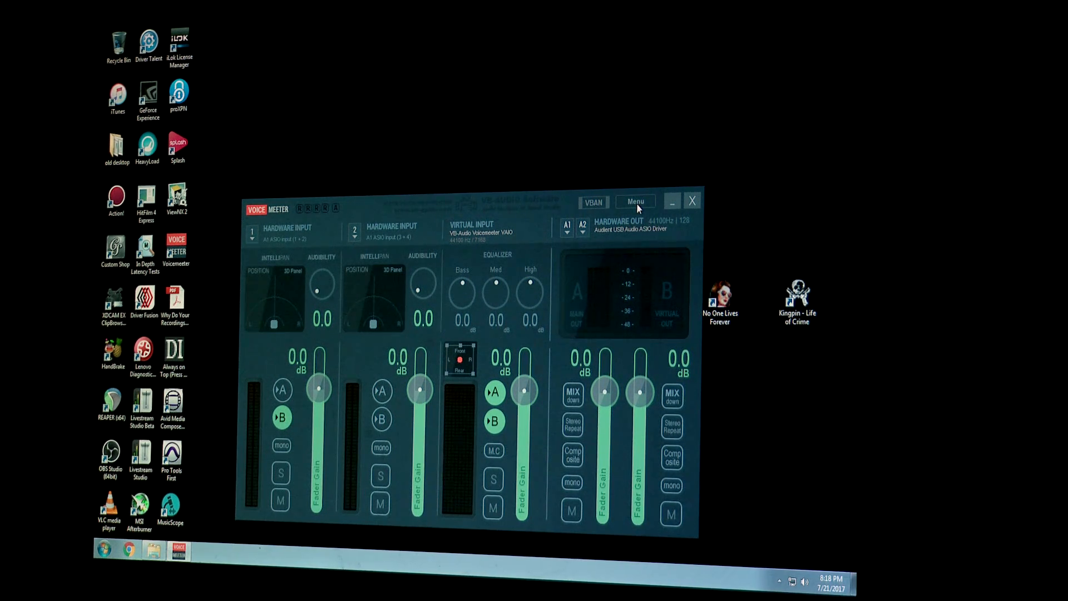
pyautogui.click(634, 202)
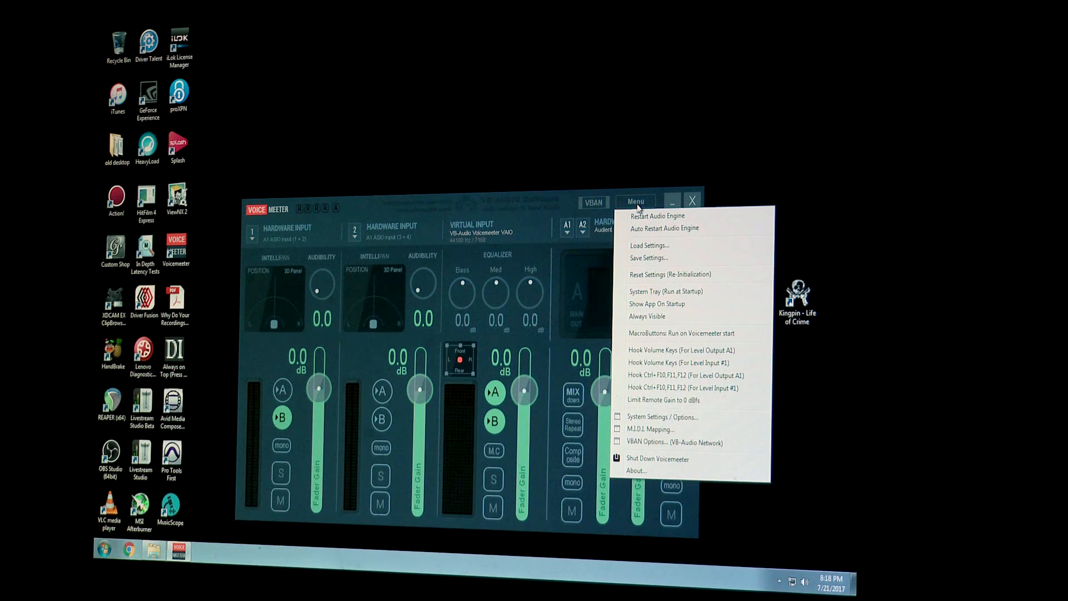
pyautogui.moveTo(663, 416)
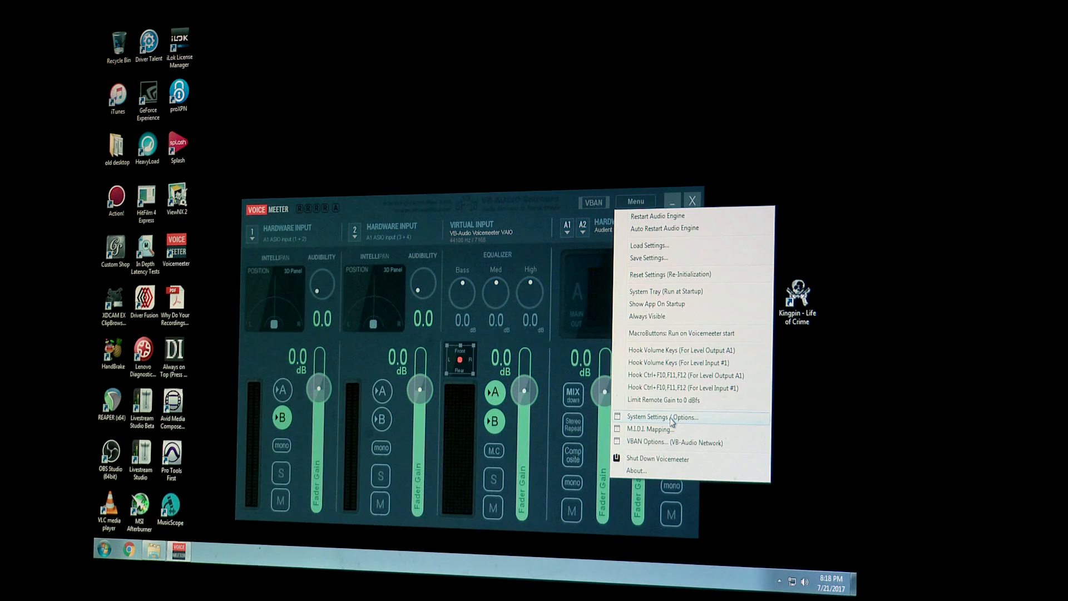
pyautogui.click(659, 416)
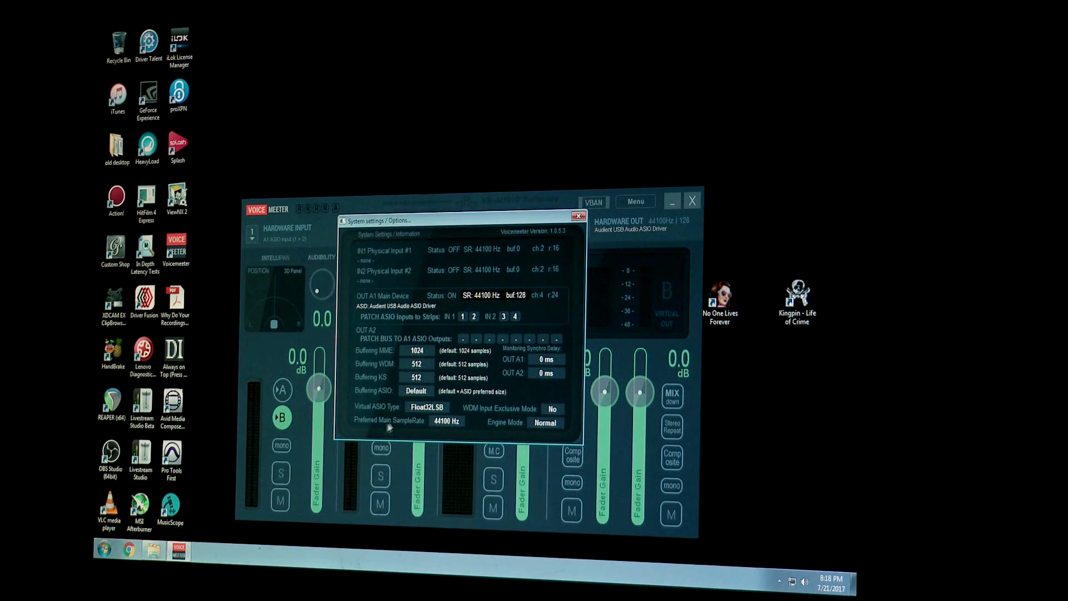
pyautogui.click(446, 421)
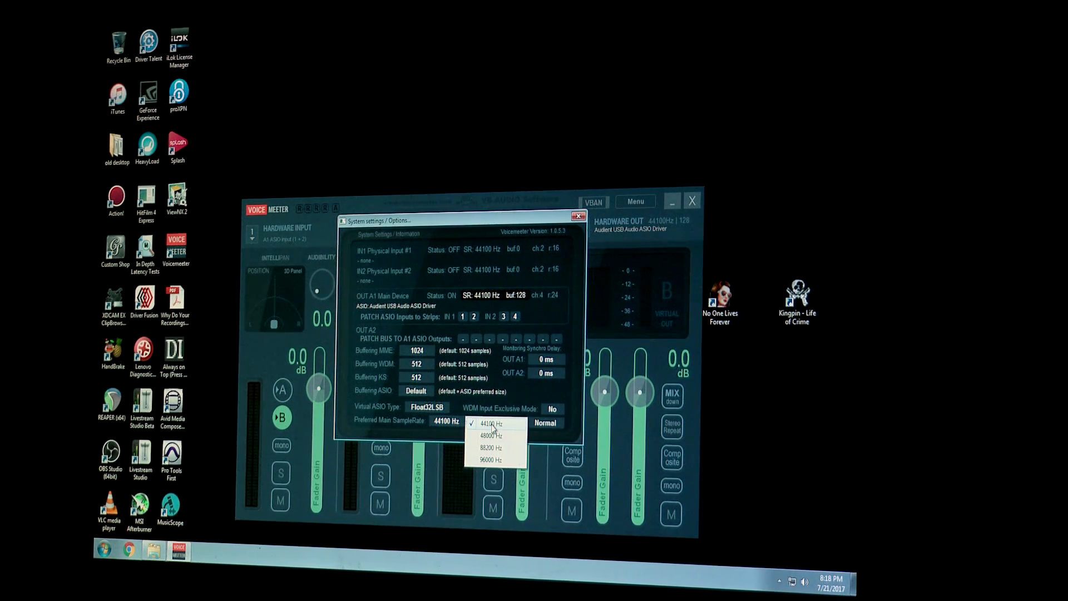
pyautogui.click(484, 423)
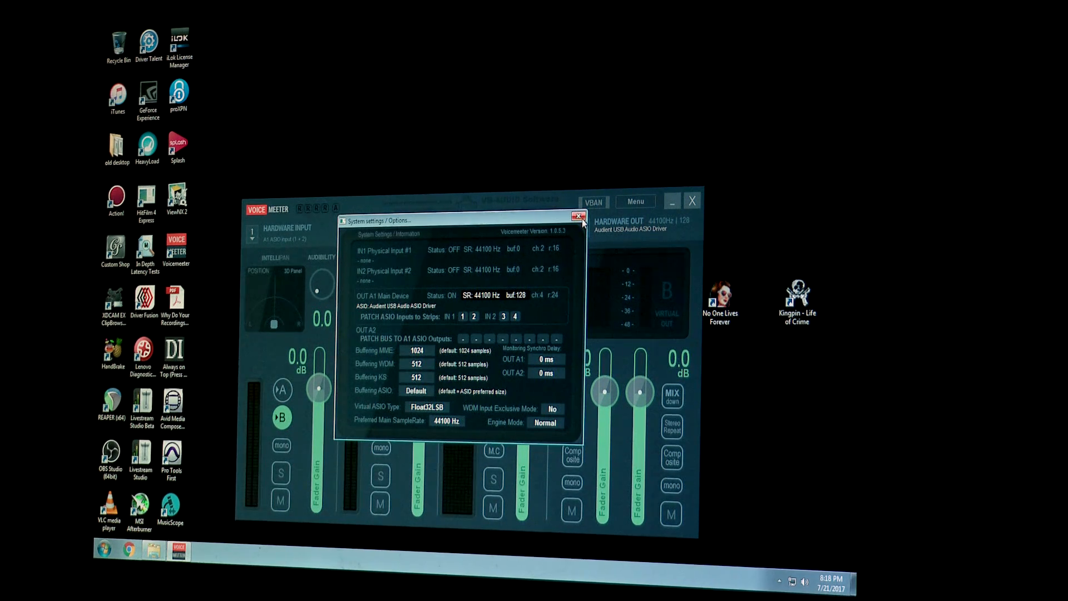
pyautogui.click(579, 216)
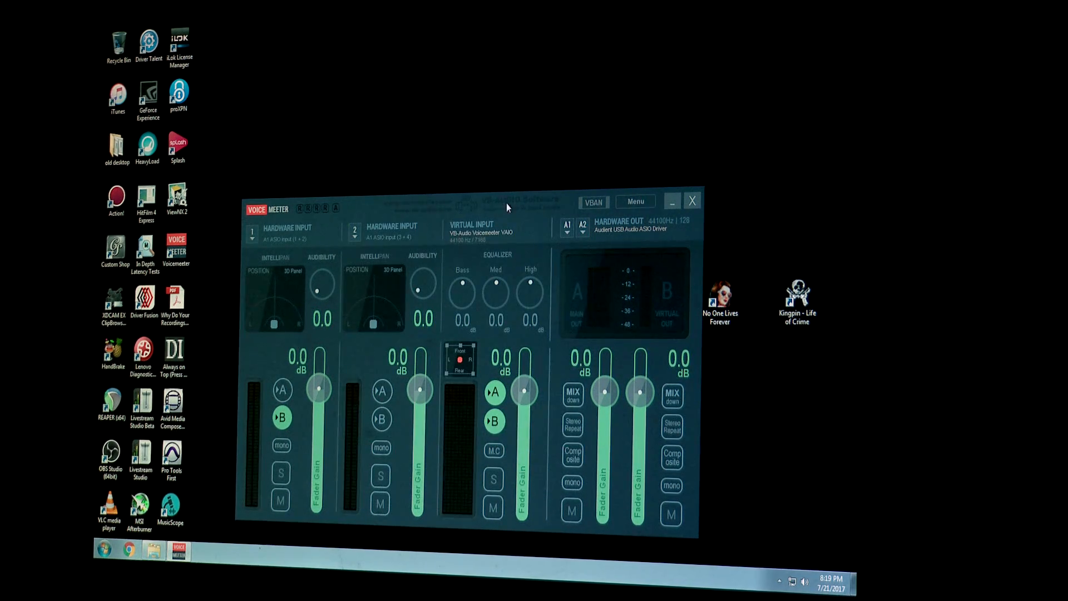
pyautogui.moveTo(378, 214)
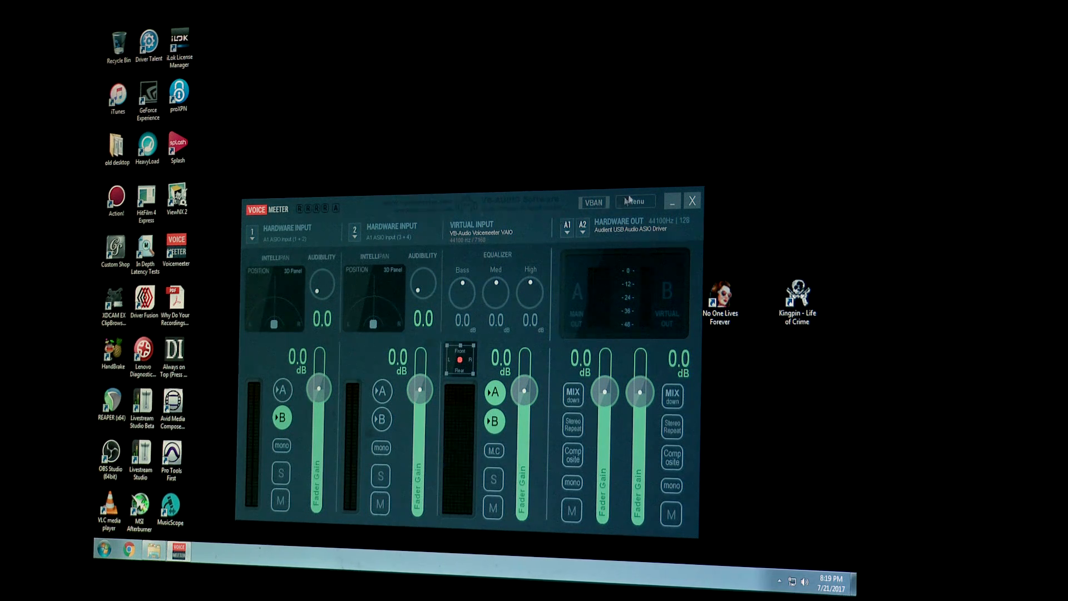
pyautogui.moveTo(618, 233)
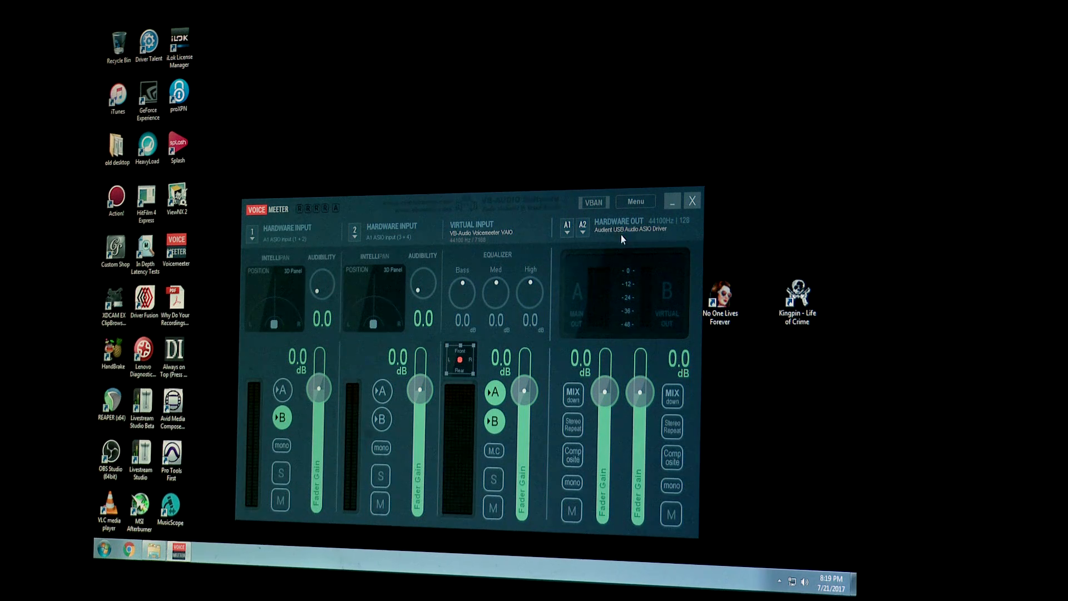
# Step: Keep Hardware Out A1 on the Audient USB ASIO driver, then minimize VoiceMeeter
pyautogui.click(617, 225)
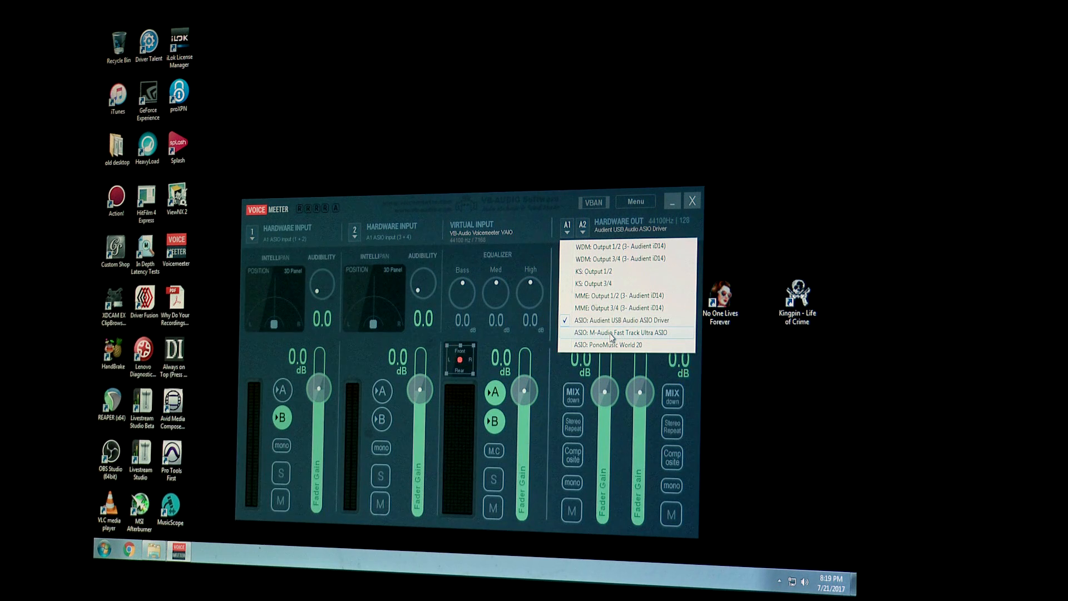
pyautogui.moveTo(620, 329)
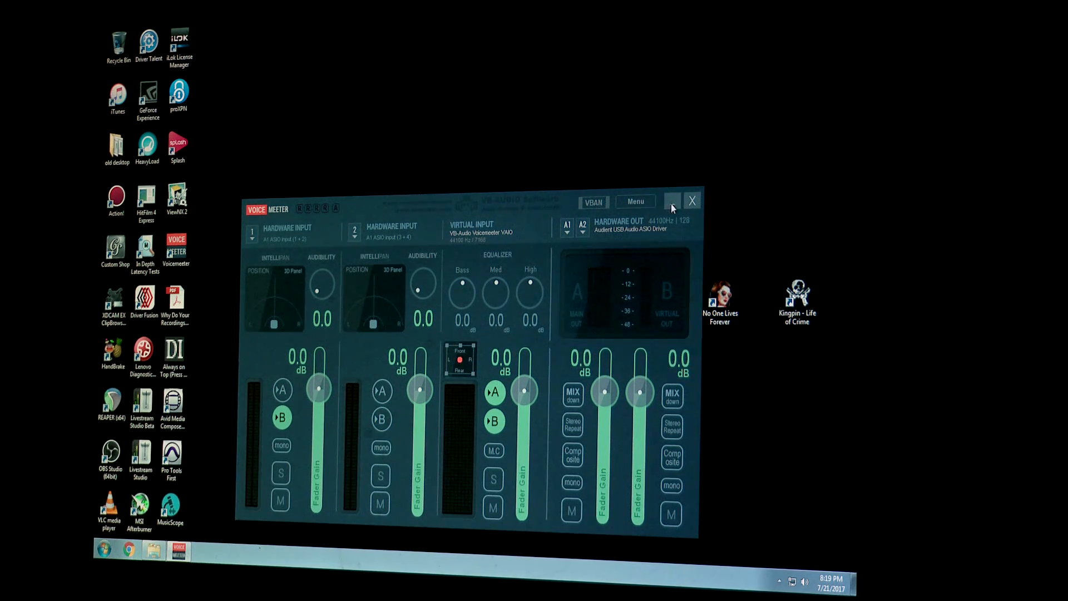
pyautogui.click(673, 200)
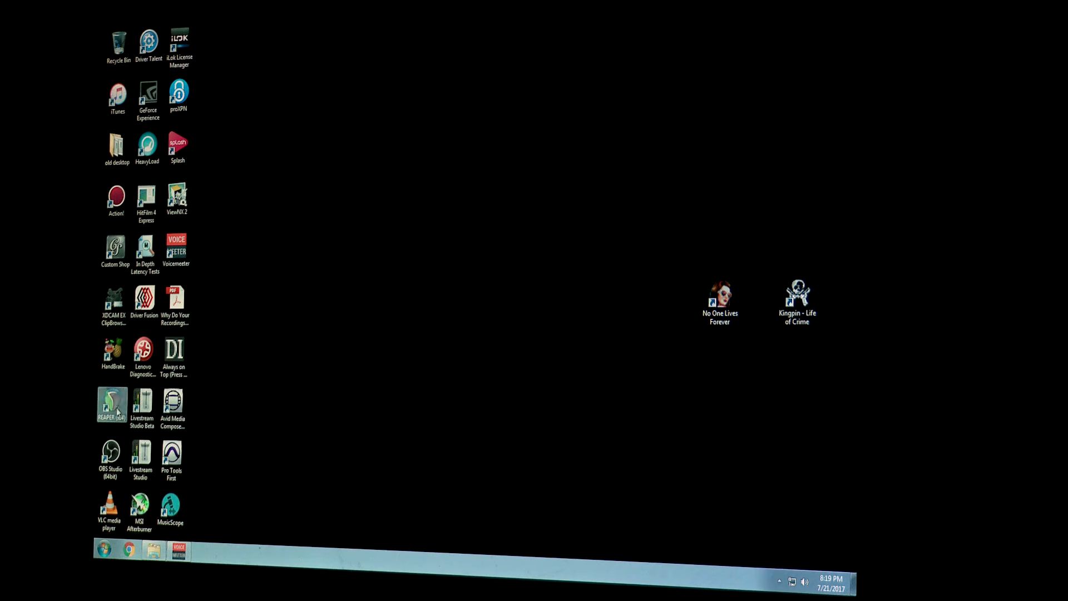
# Step: Launch REAPER, then set the Audient iD ASIO buffer size to 128 samples
pyautogui.doubleClick(111, 405)
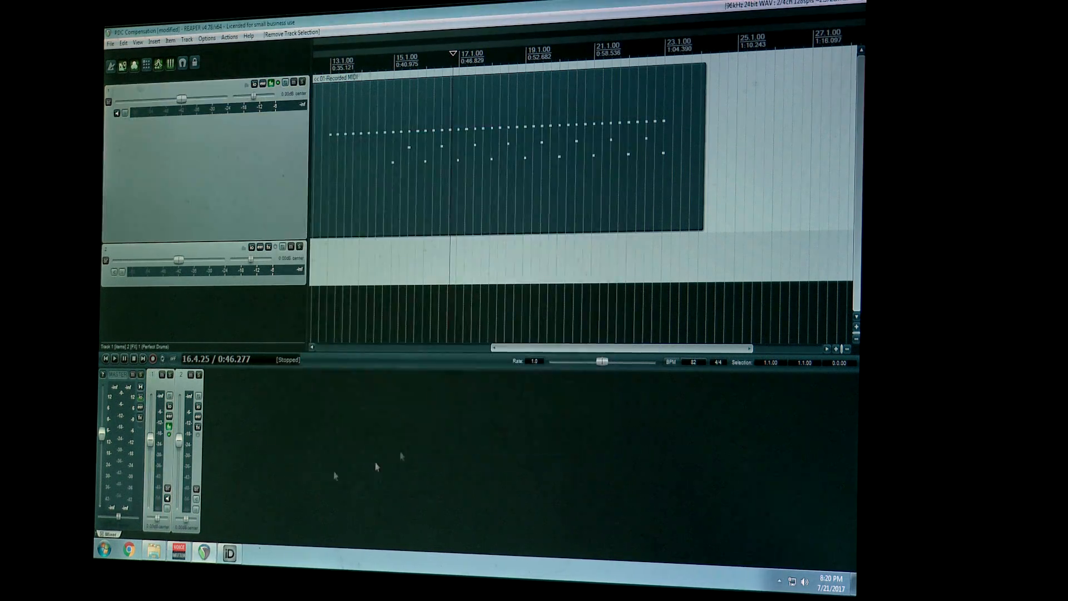
pyautogui.click(229, 553)
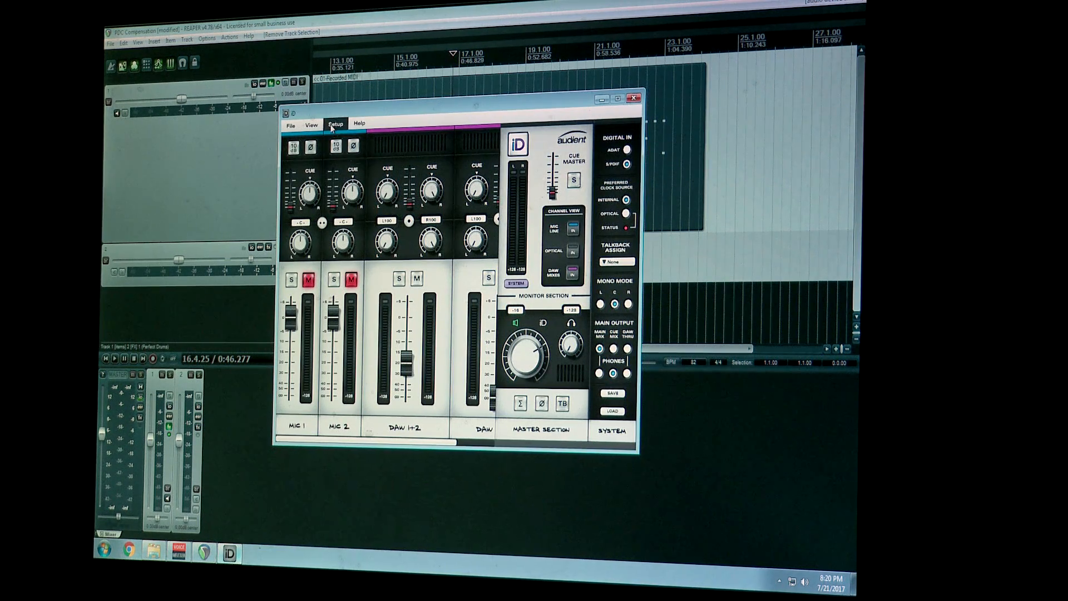
pyautogui.click(335, 124)
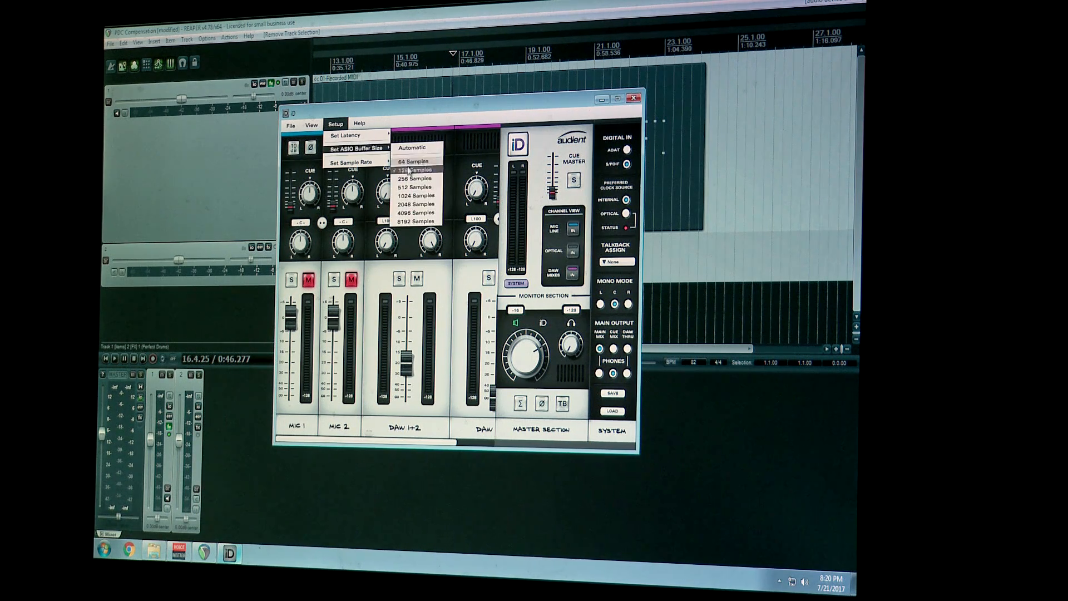
pyautogui.click(633, 98)
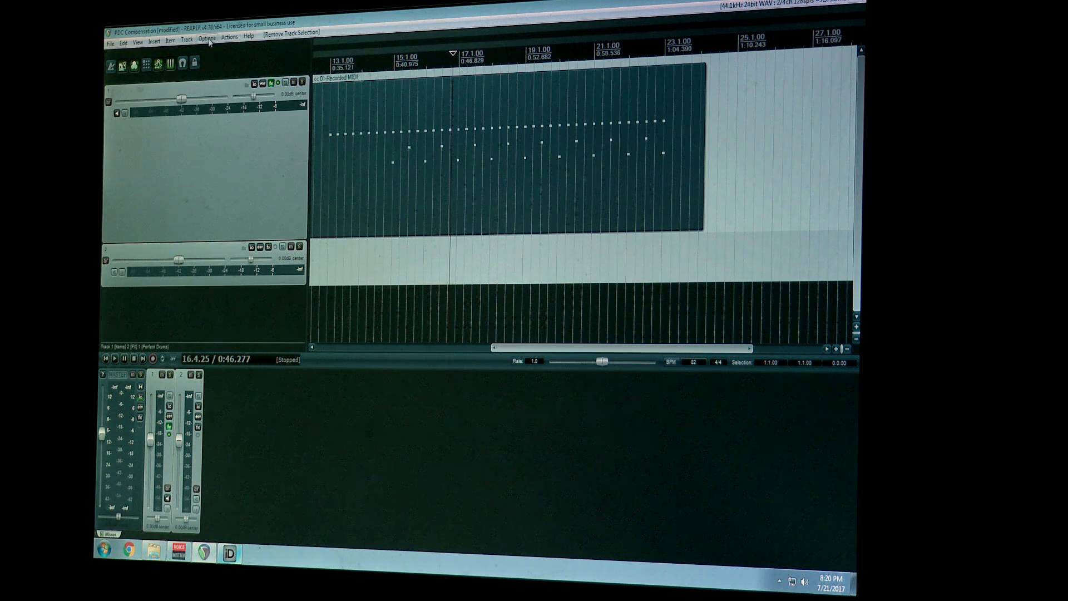
# Step: In REAPER Preferences, set the ASIO driver to Voicemeeter Virtual ASIO
pyautogui.click(207, 37)
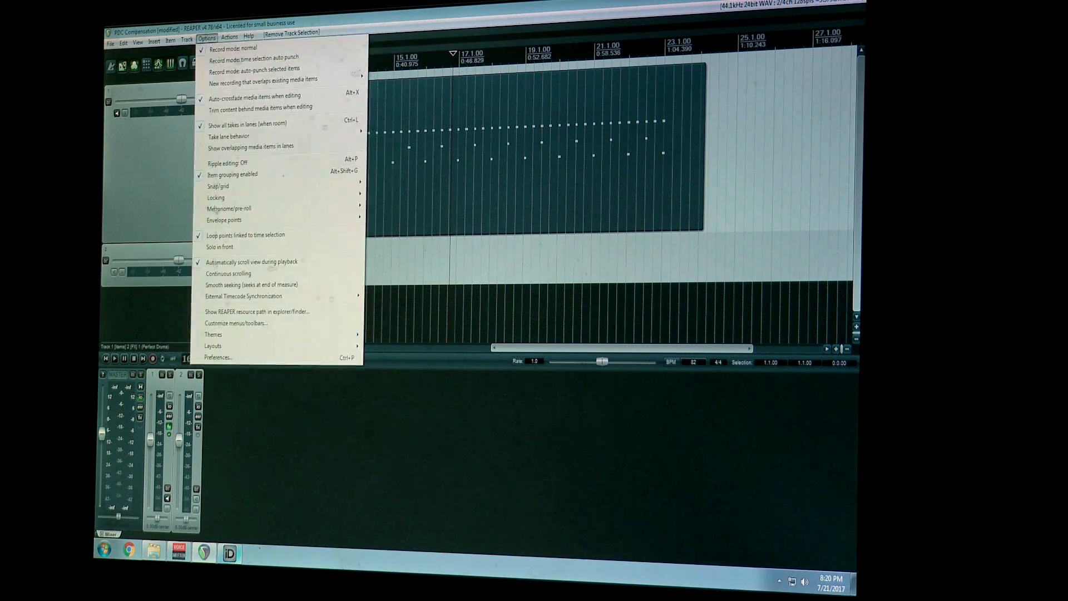
pyautogui.click(218, 358)
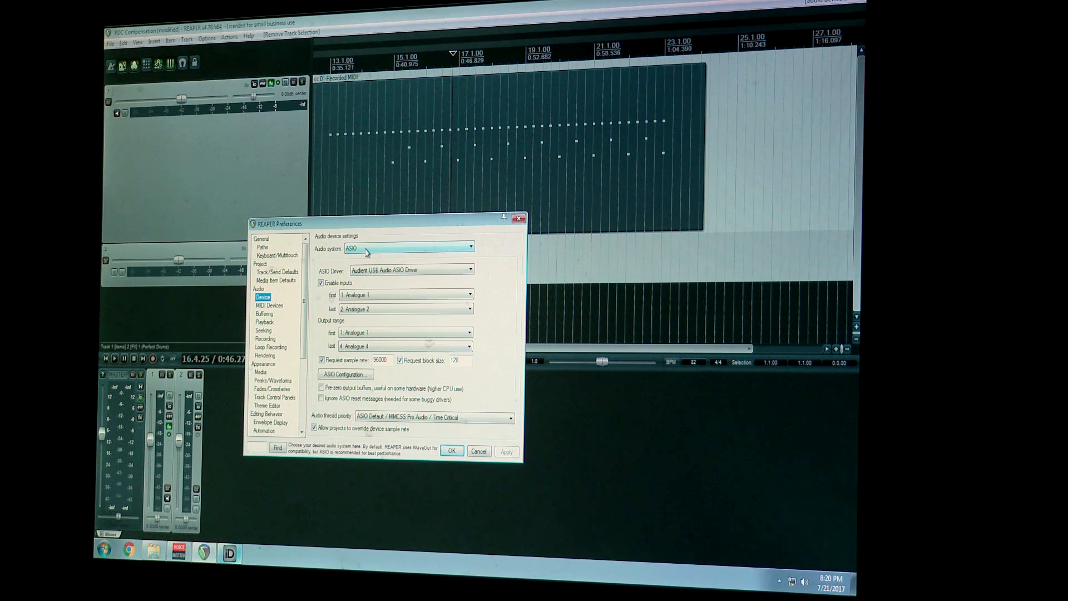
pyautogui.click(468, 270)
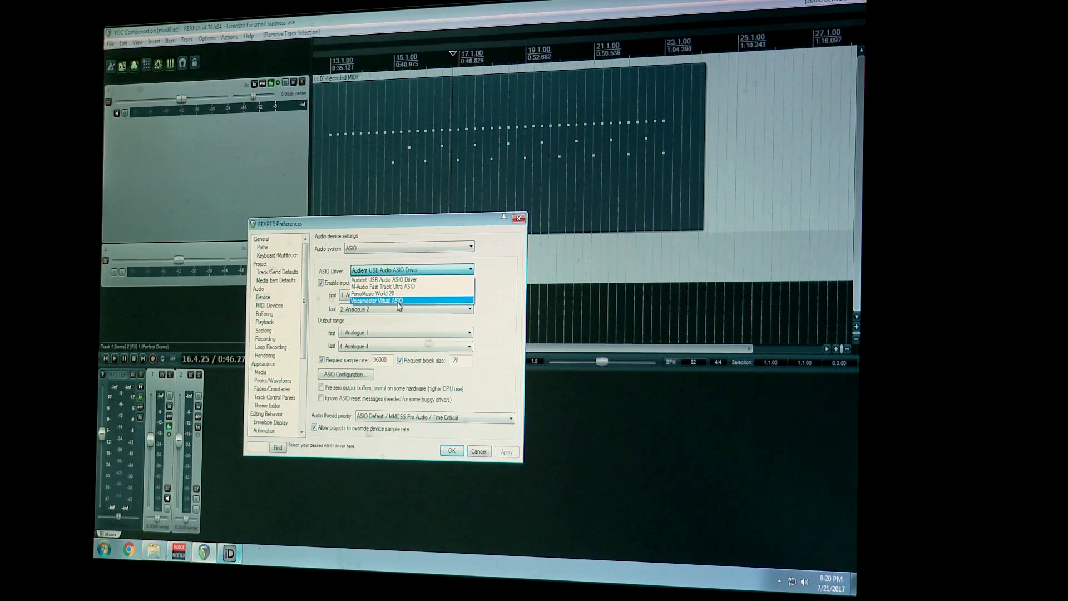
pyautogui.click(397, 301)
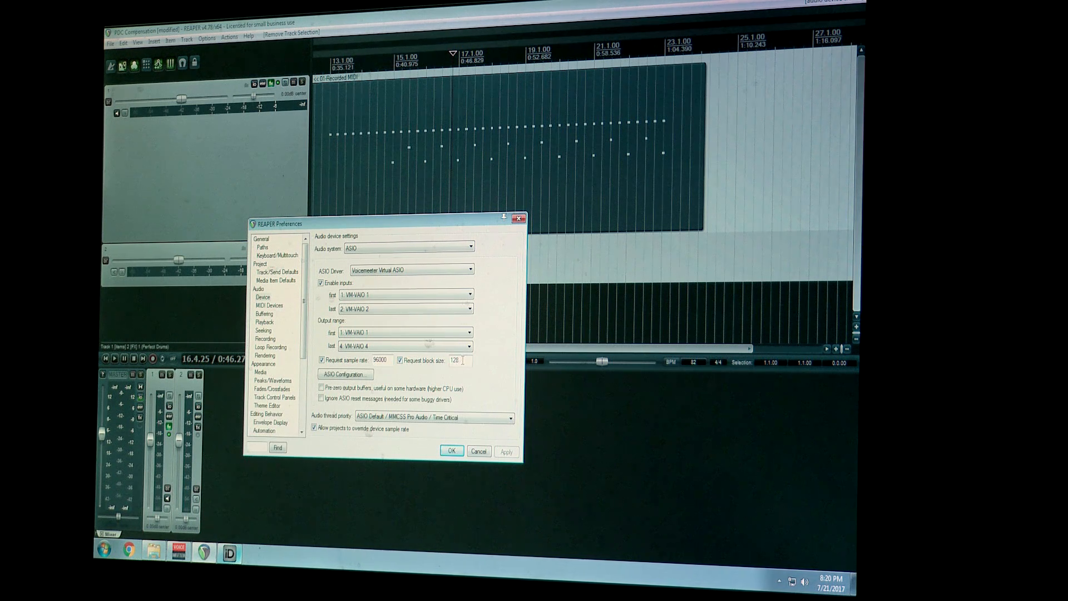
pyautogui.moveTo(343, 374)
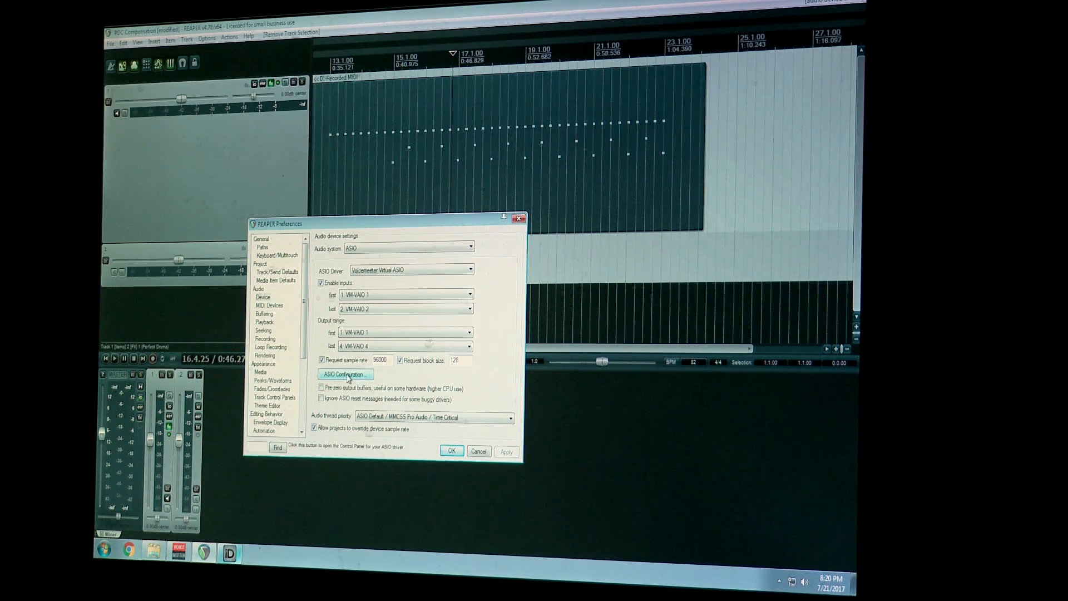
pyautogui.click(343, 374)
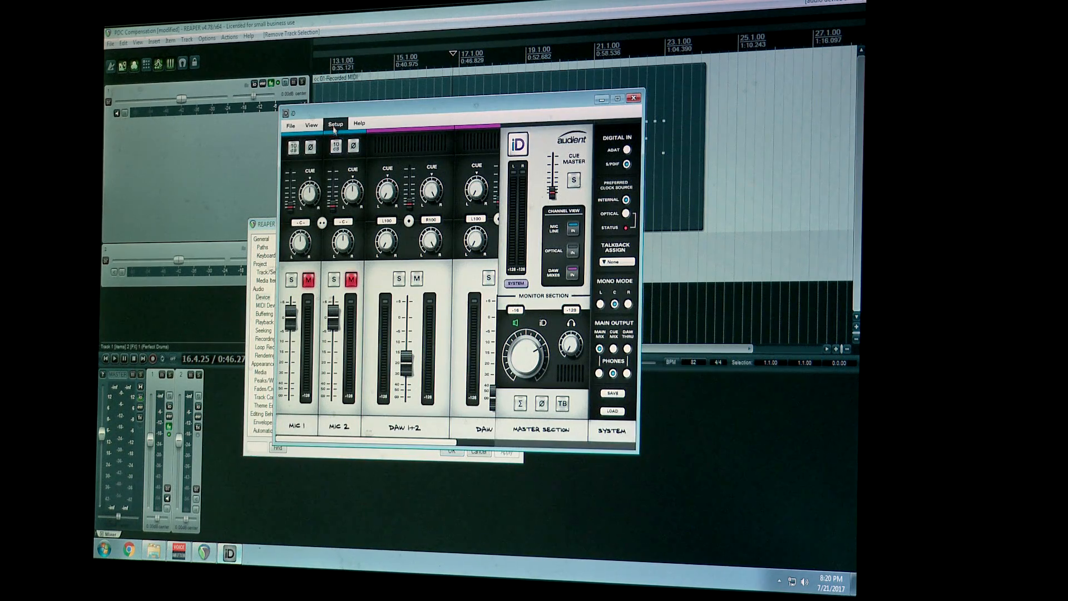
pyautogui.click(334, 124)
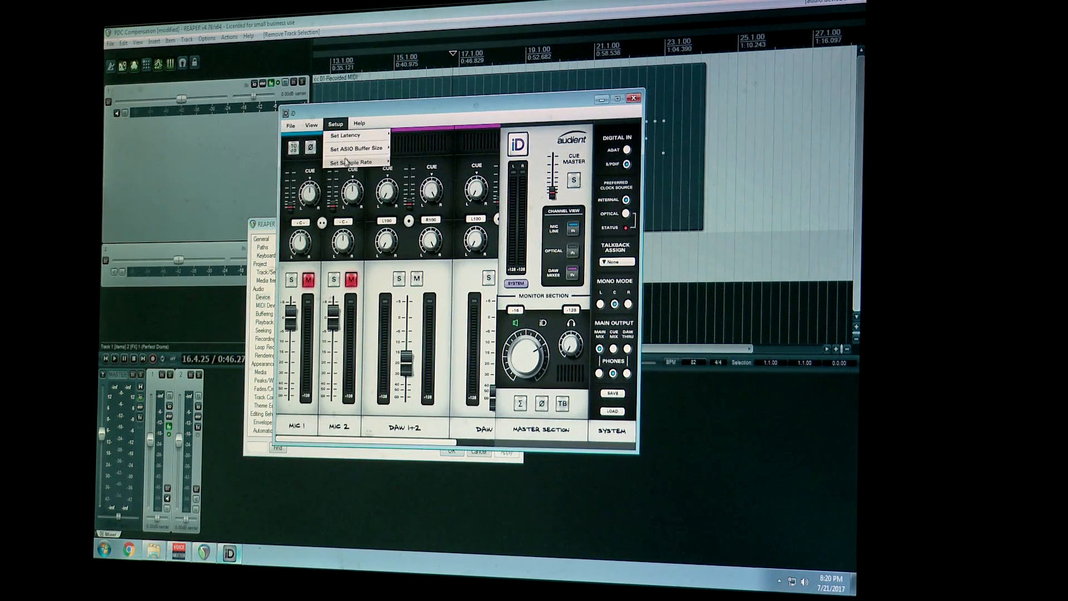
pyautogui.click(352, 162)
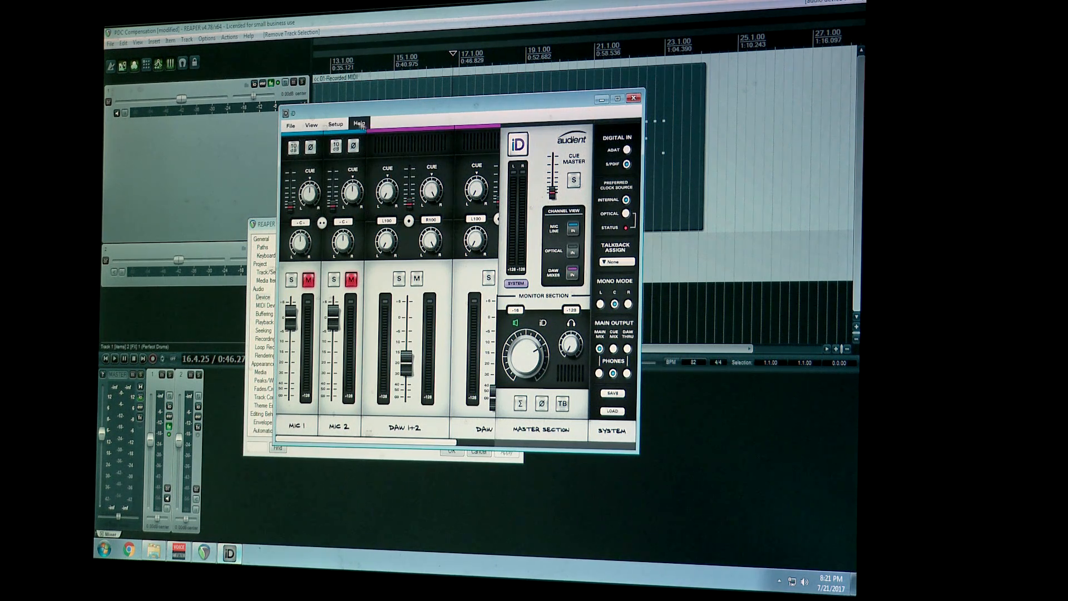
pyautogui.click(335, 124)
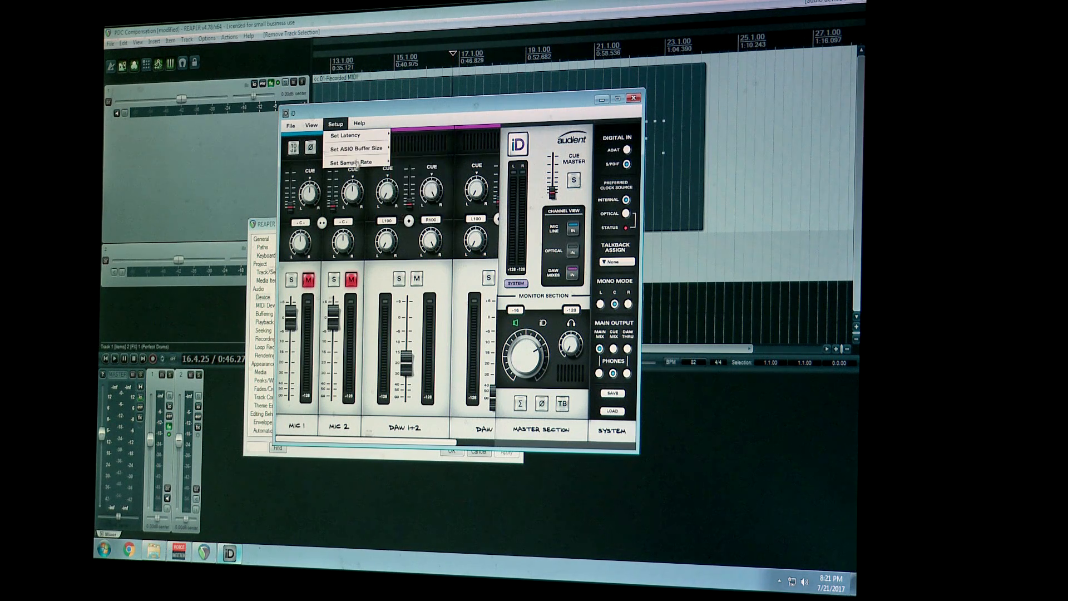
pyautogui.moveTo(441, 116)
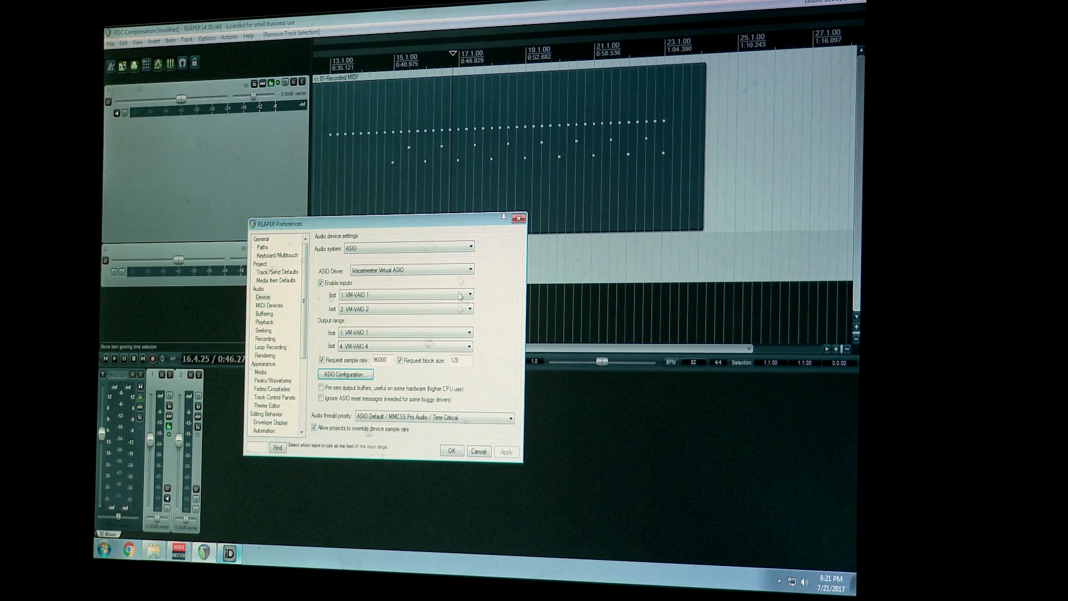
# Step: Close Preferences, then confirm the 96000 Hz rate in the Project Settings dialog
pyautogui.click(451, 451)
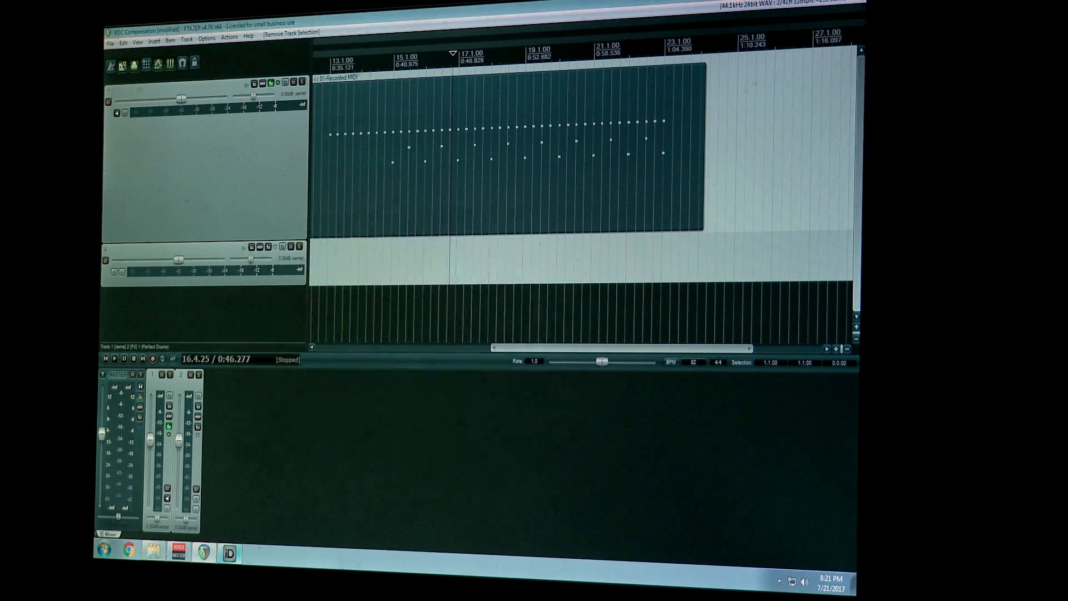
pyautogui.click(109, 42)
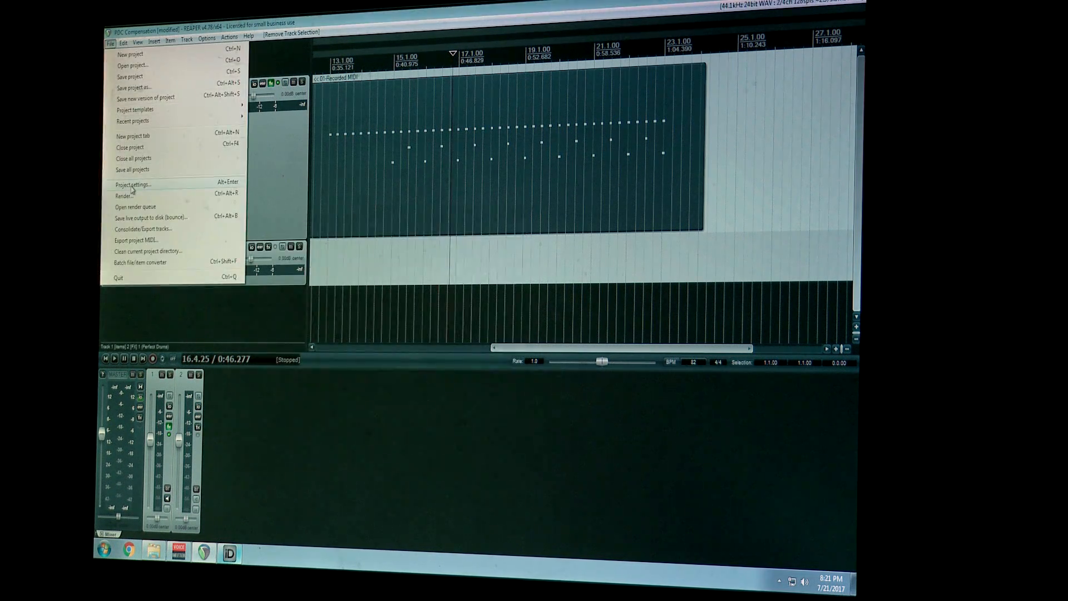
pyautogui.click(132, 184)
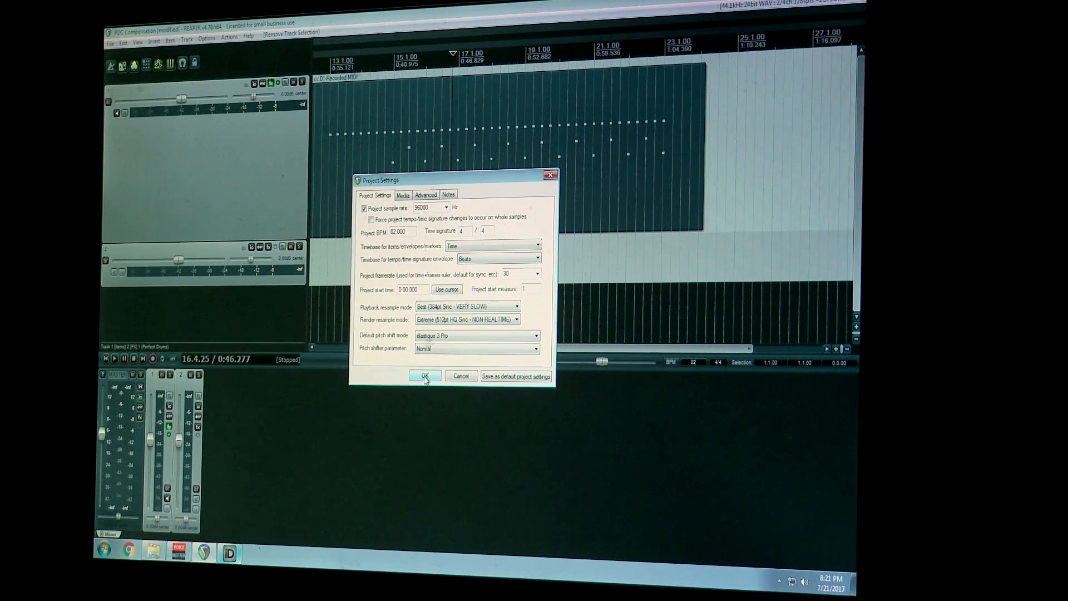
pyautogui.click(424, 376)
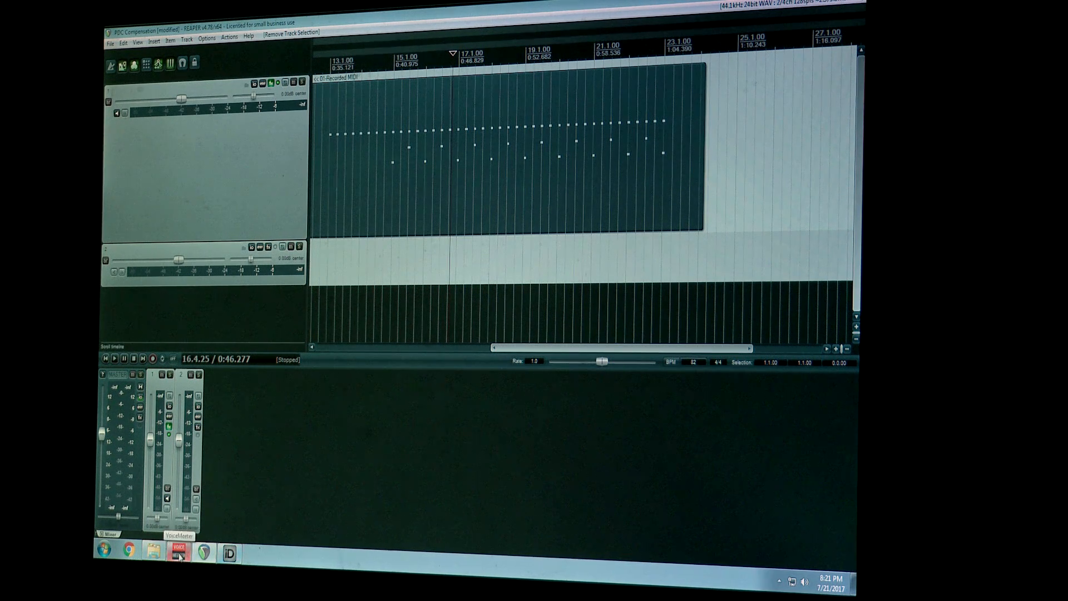
# Step: Set VoiceMeeter's Preferred Main SampleRate to 96000 Hz and check the Audient iD Setup menu
pyautogui.click(177, 550)
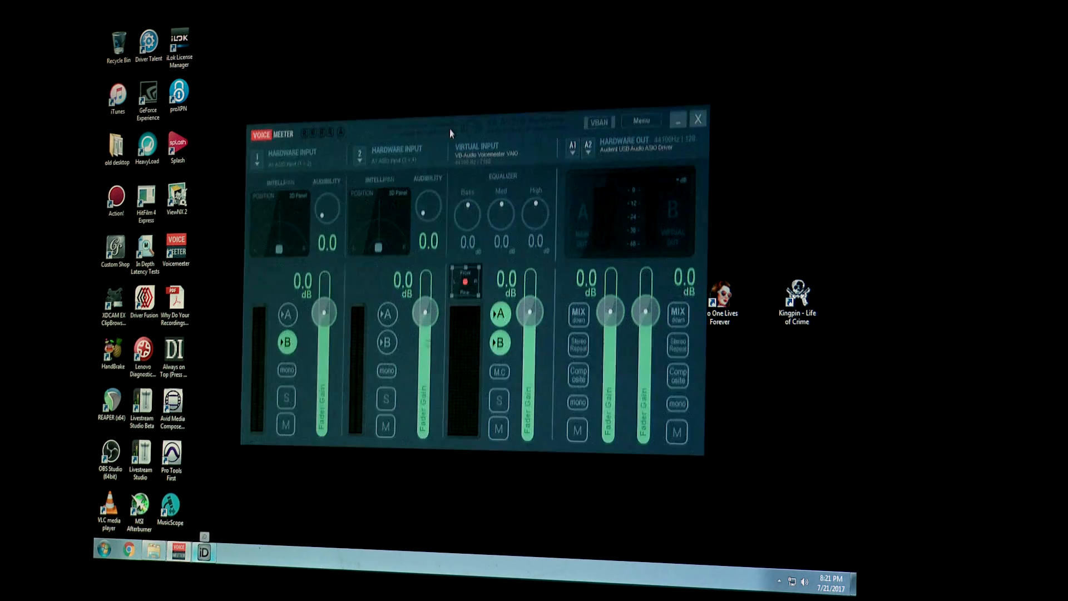
pyautogui.click(641, 121)
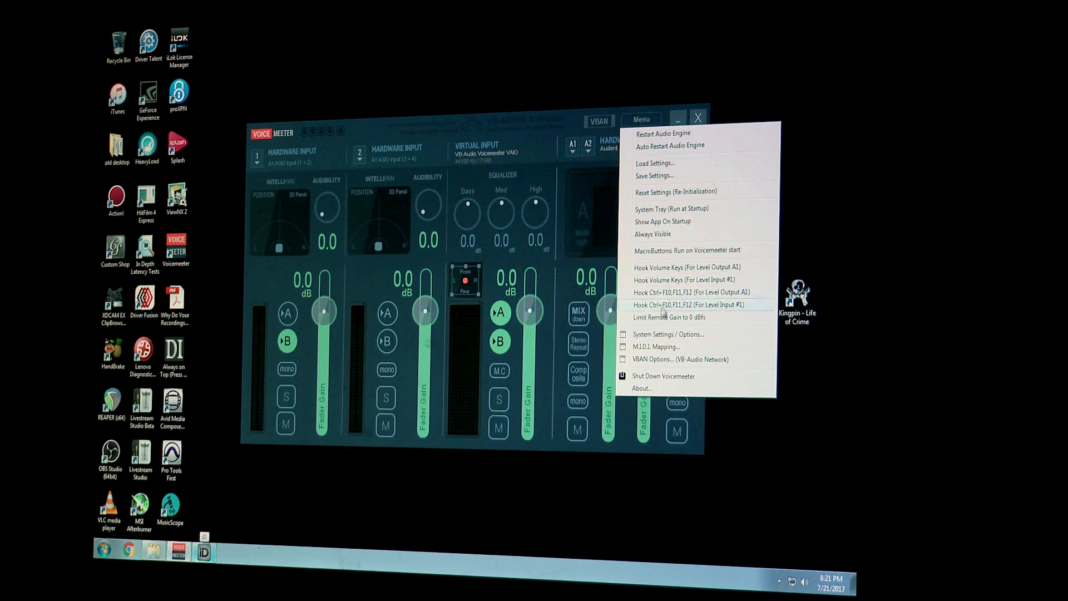
pyautogui.click(668, 334)
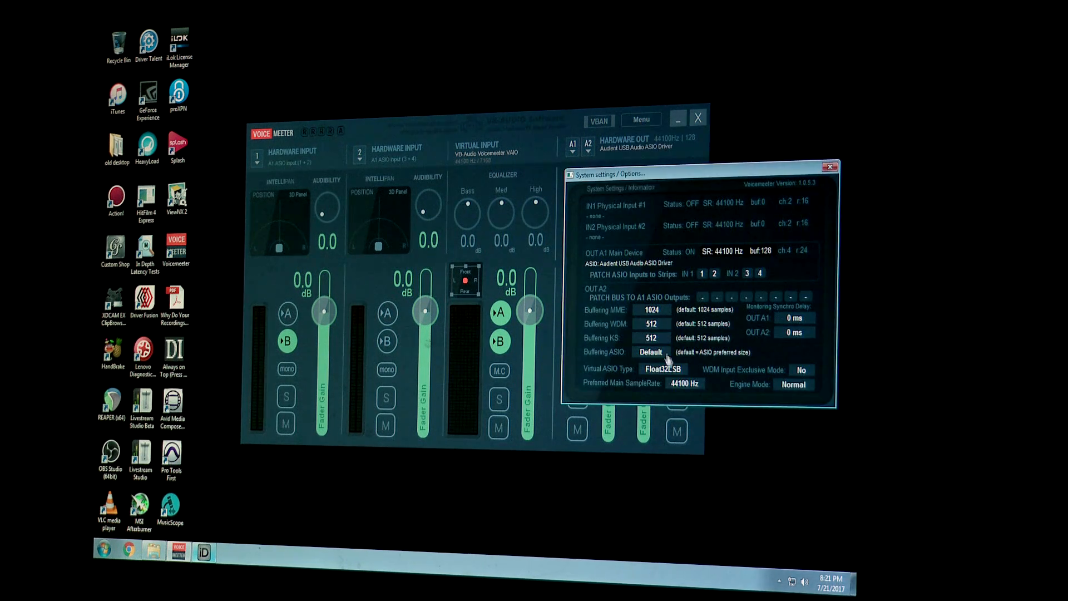
pyautogui.moveTo(629, 390)
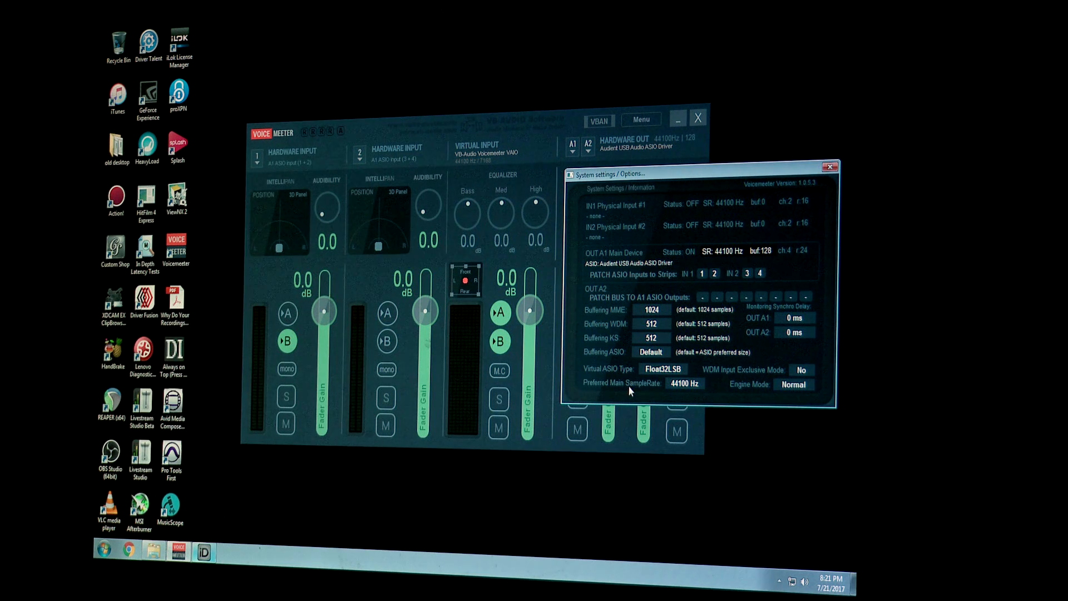
pyautogui.moveTo(685, 392)
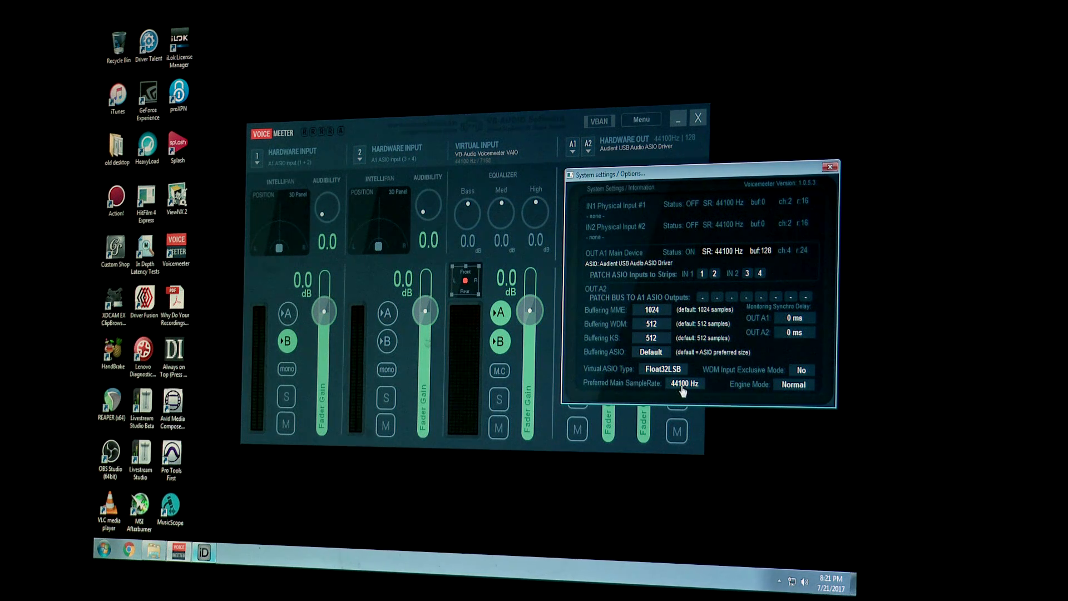
pyautogui.click(683, 383)
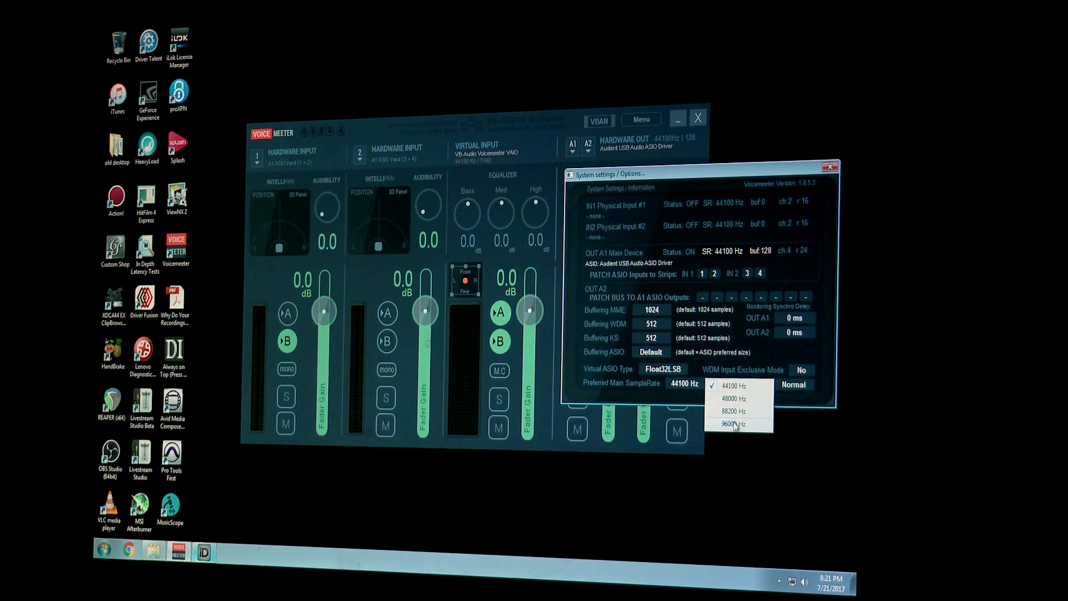
pyautogui.click(731, 424)
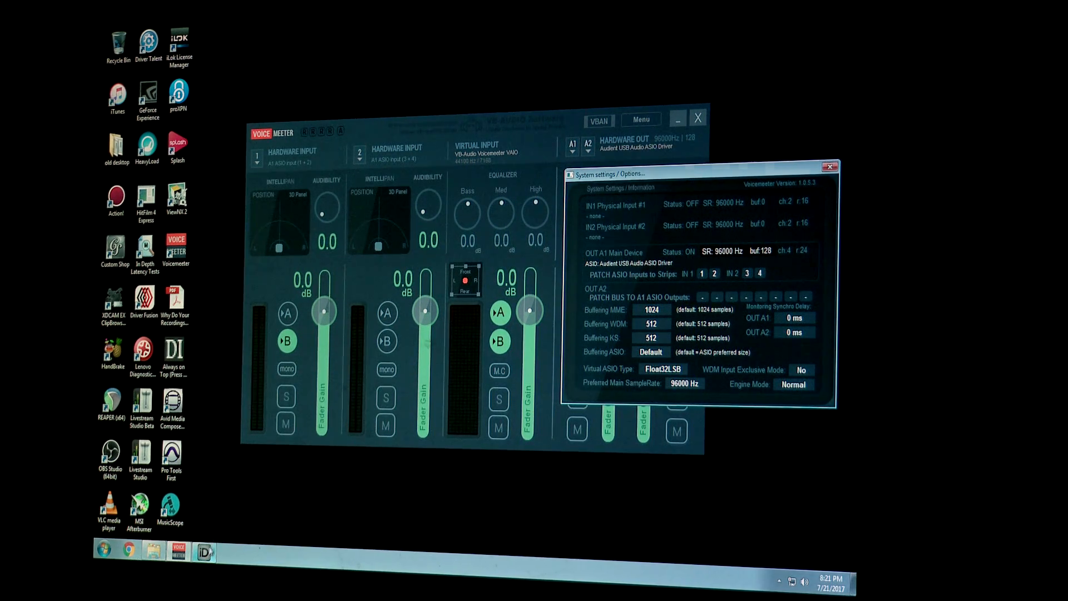
pyautogui.click(334, 124)
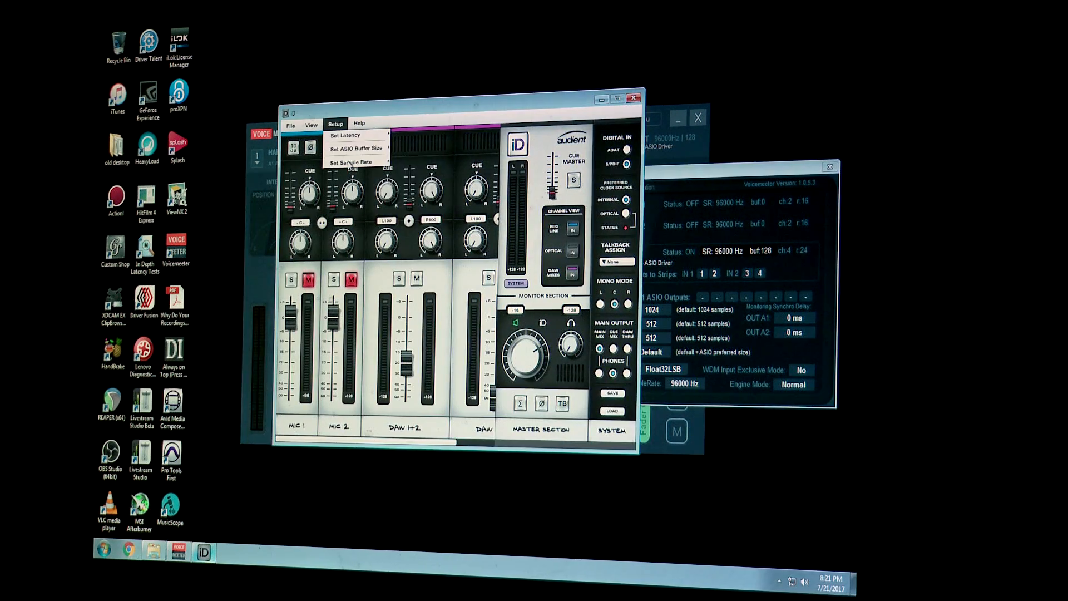
pyautogui.click(353, 162)
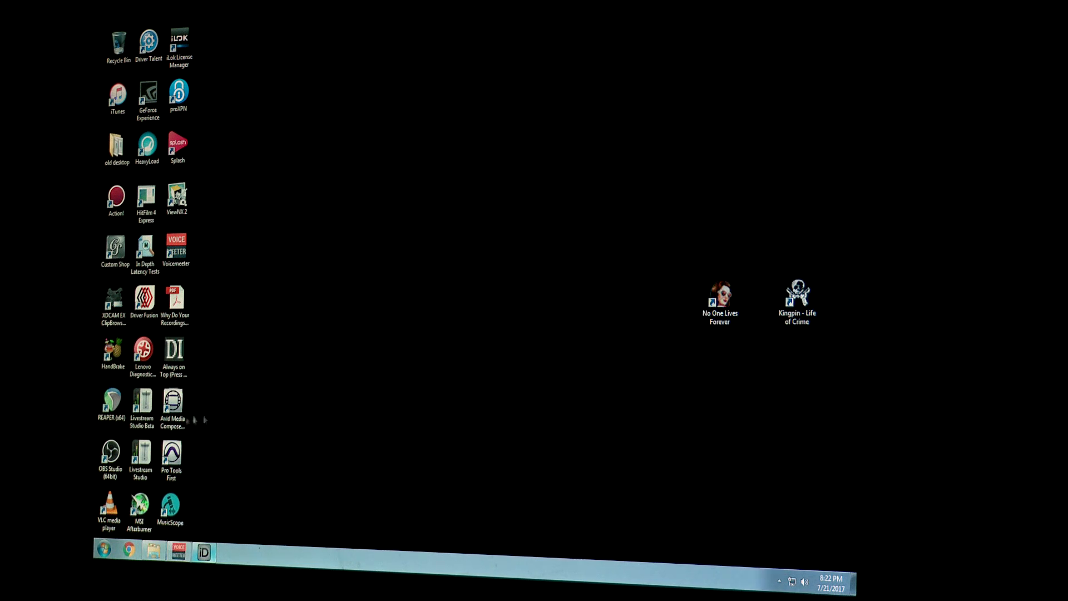
# Step: Relaunch REAPER and confirm Project settings show a 96000 Hz sample rate
pyautogui.doubleClick(111, 401)
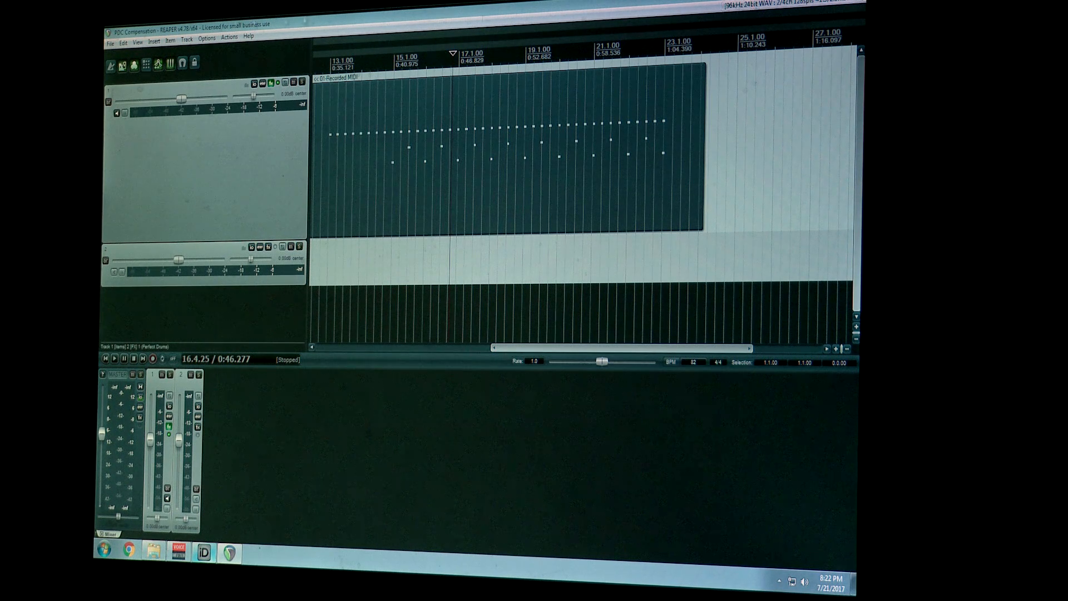
pyautogui.click(109, 36)
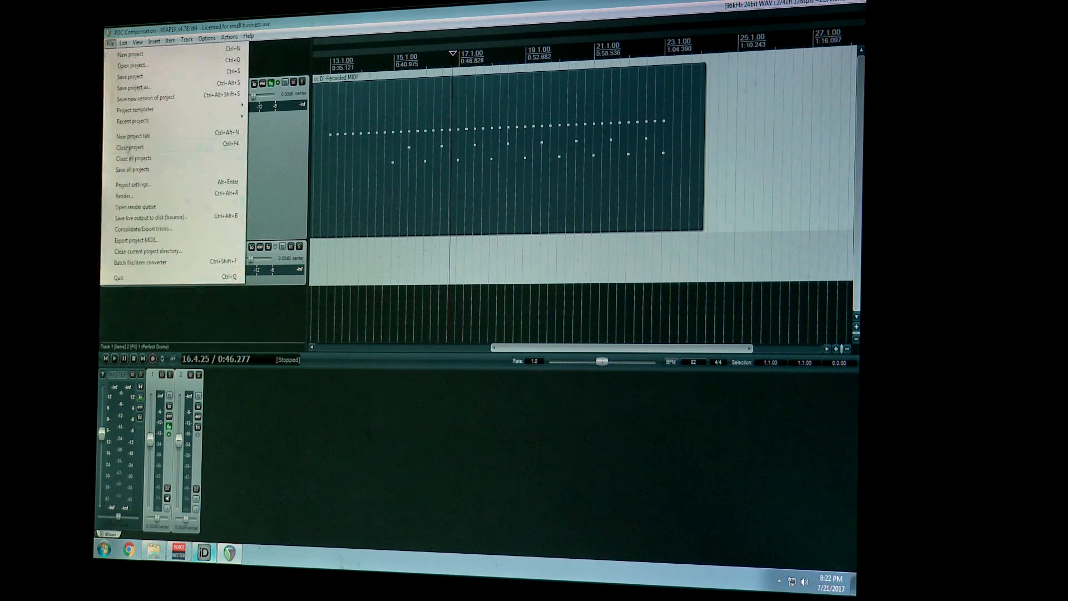
pyautogui.click(133, 185)
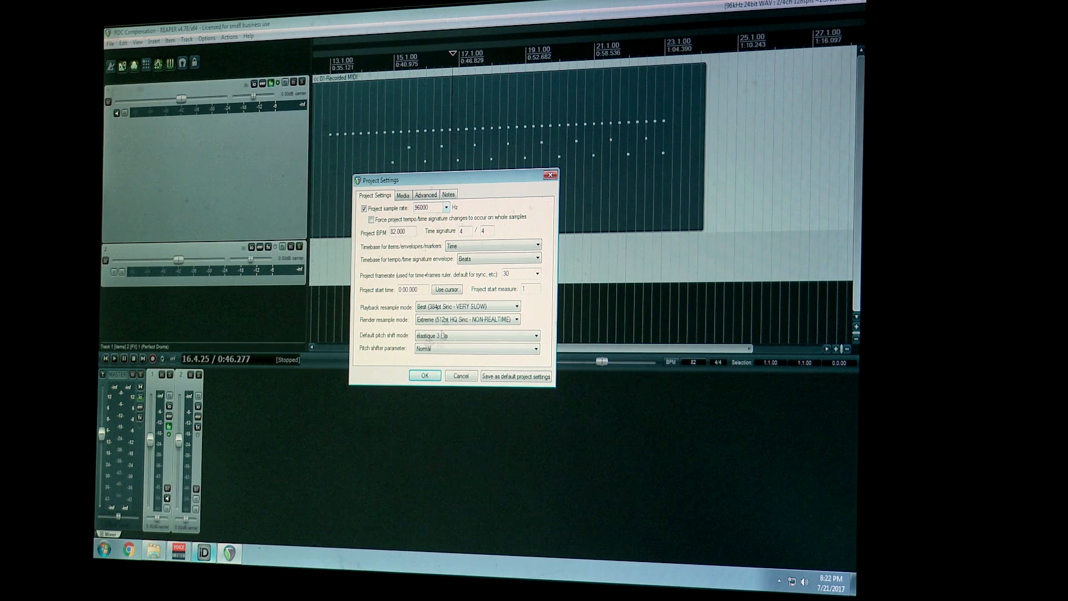
pyautogui.click(423, 376)
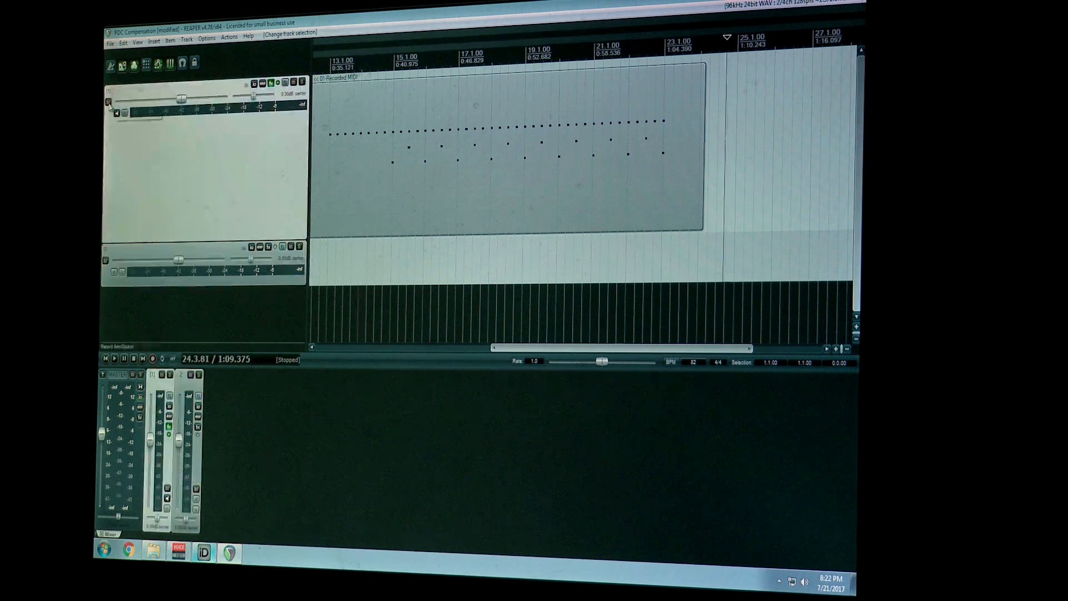
pyautogui.moveTo(107, 103)
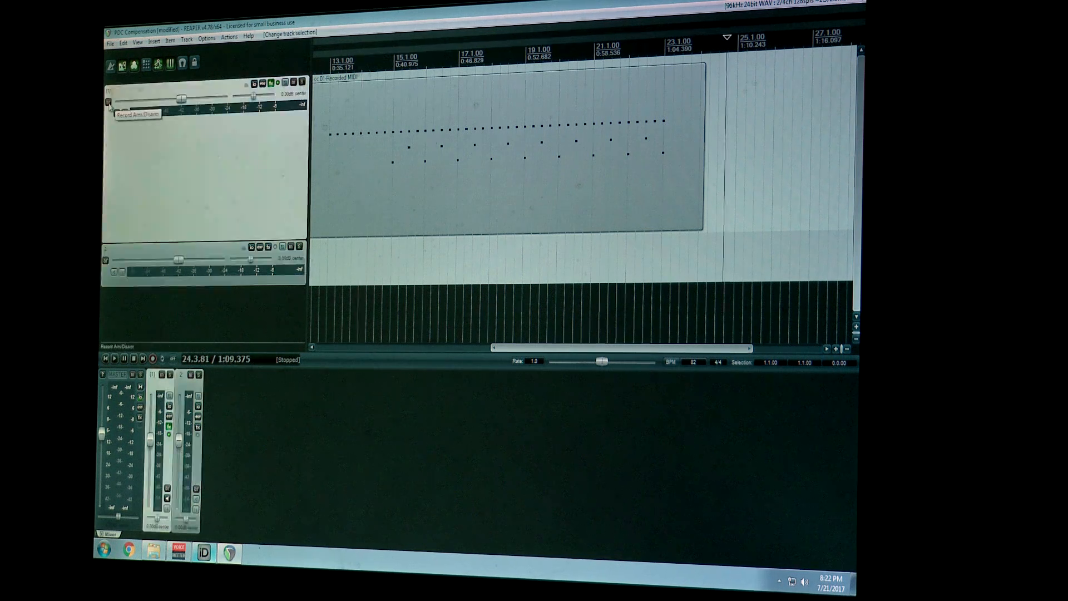
# Step: Check REAPER's audio device is Voicemeeter Virtual ASIO at 96000 Hz with 128 block size
pyautogui.click(107, 113)
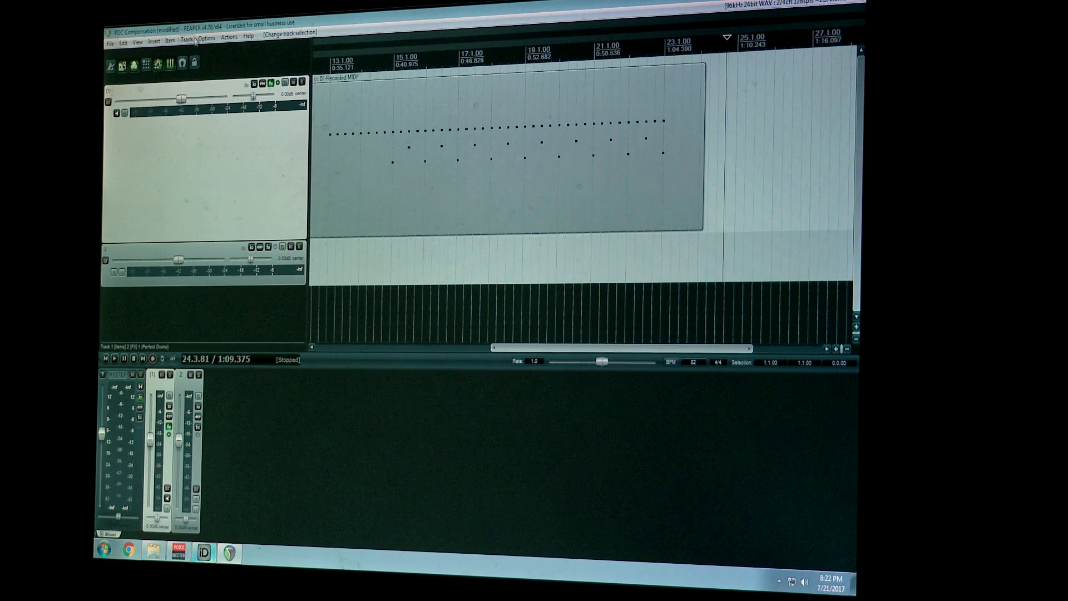
pyautogui.click(205, 37)
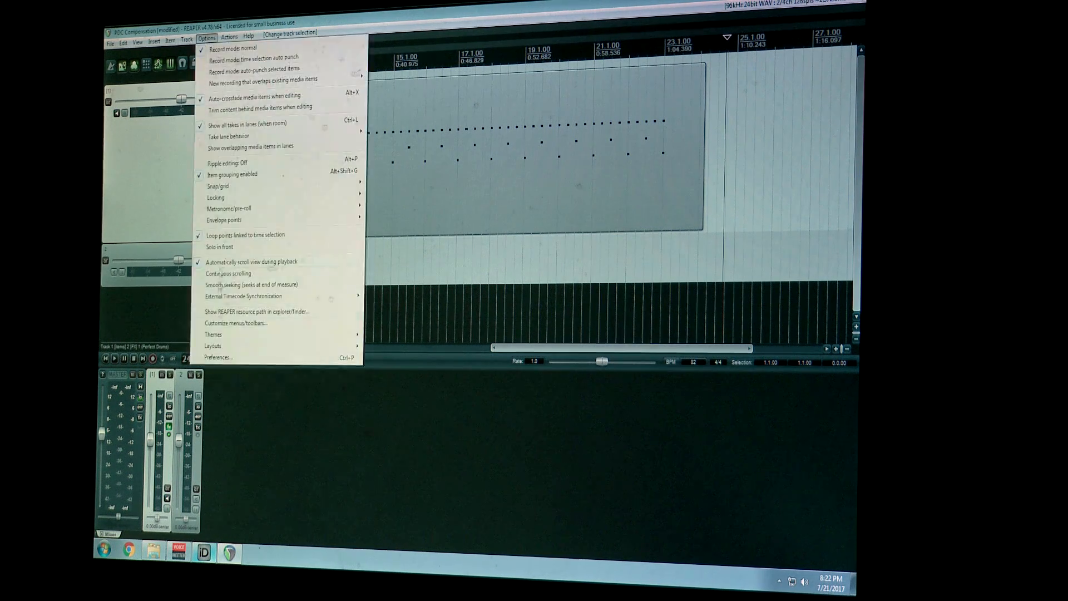
pyautogui.click(219, 357)
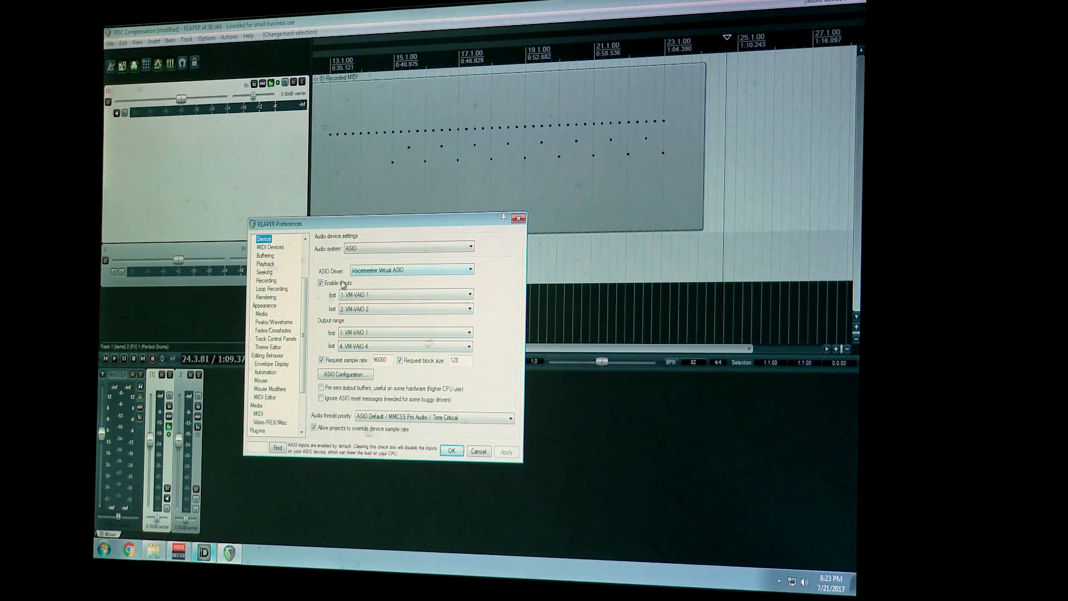
pyautogui.click(405, 294)
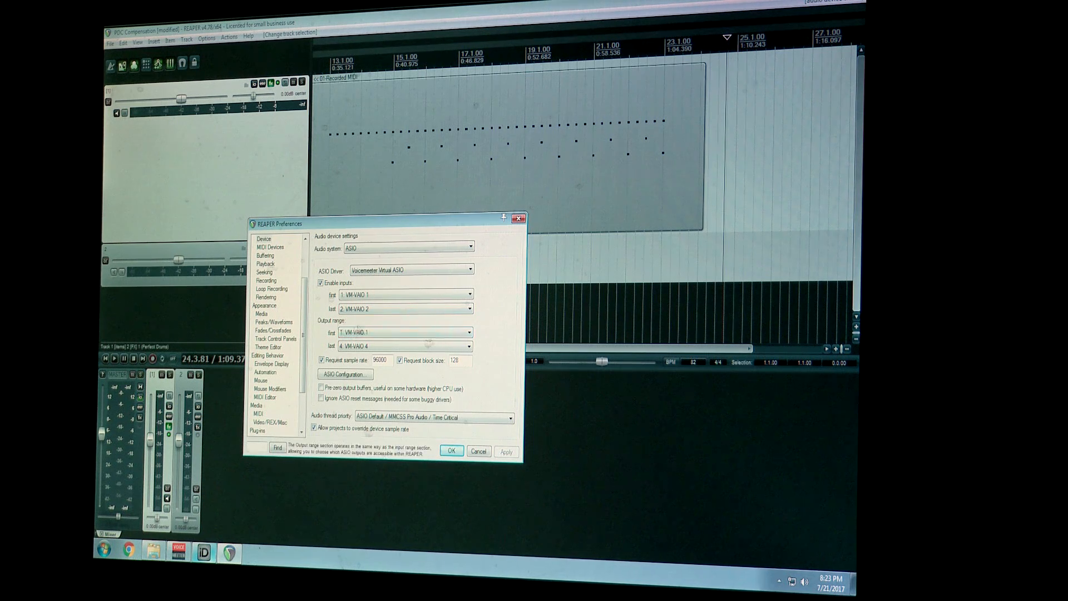
pyautogui.click(404, 332)
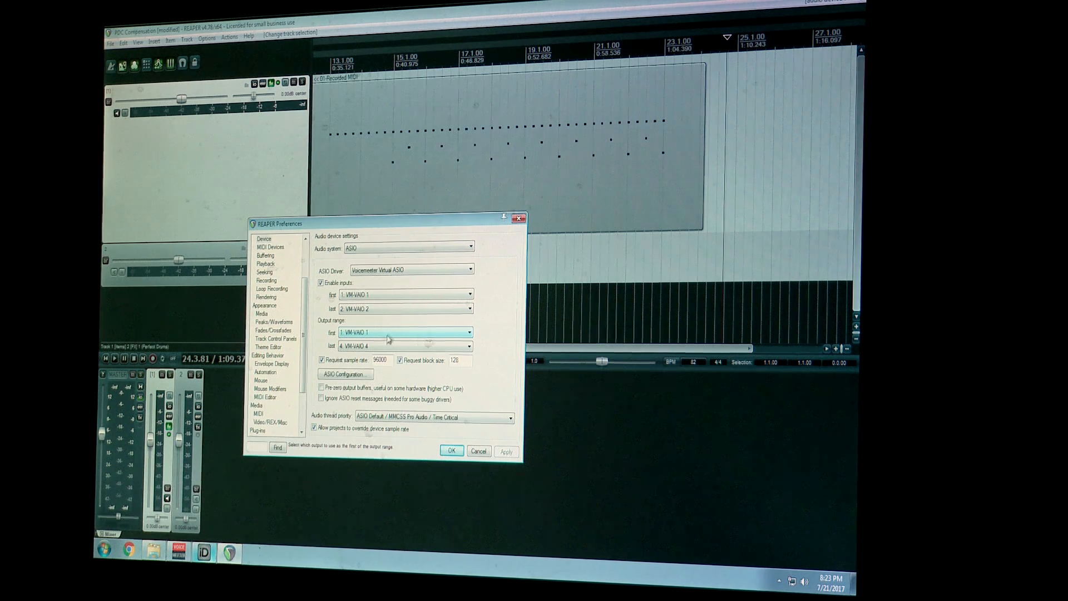
pyautogui.click(470, 345)
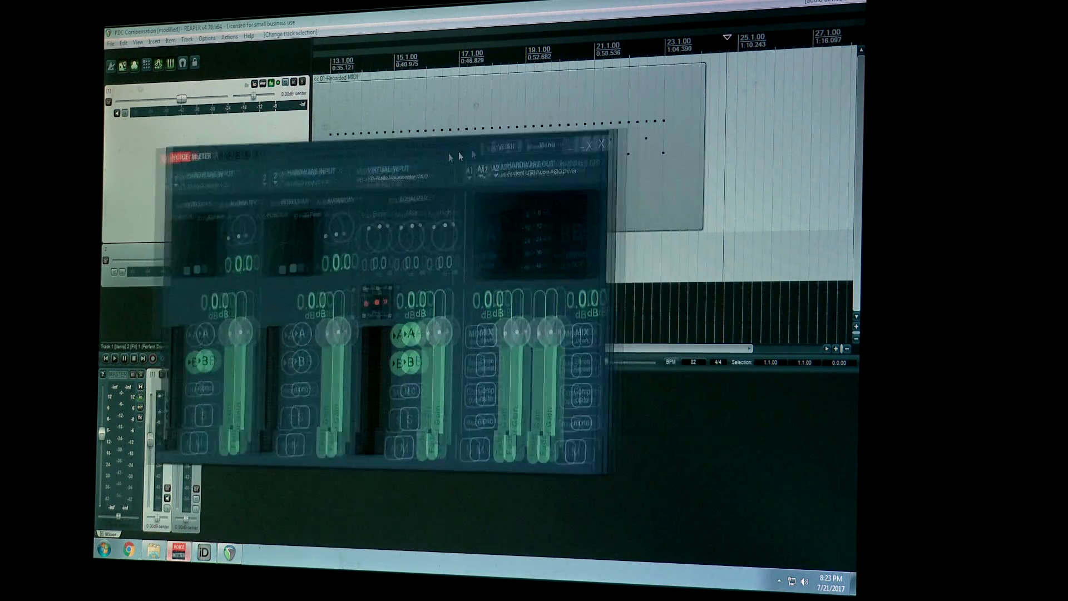
# Step: Review VoiceMeeter's A1 and A2 output devices, then accept REAPER's audio preferences
pyautogui.click(503, 176)
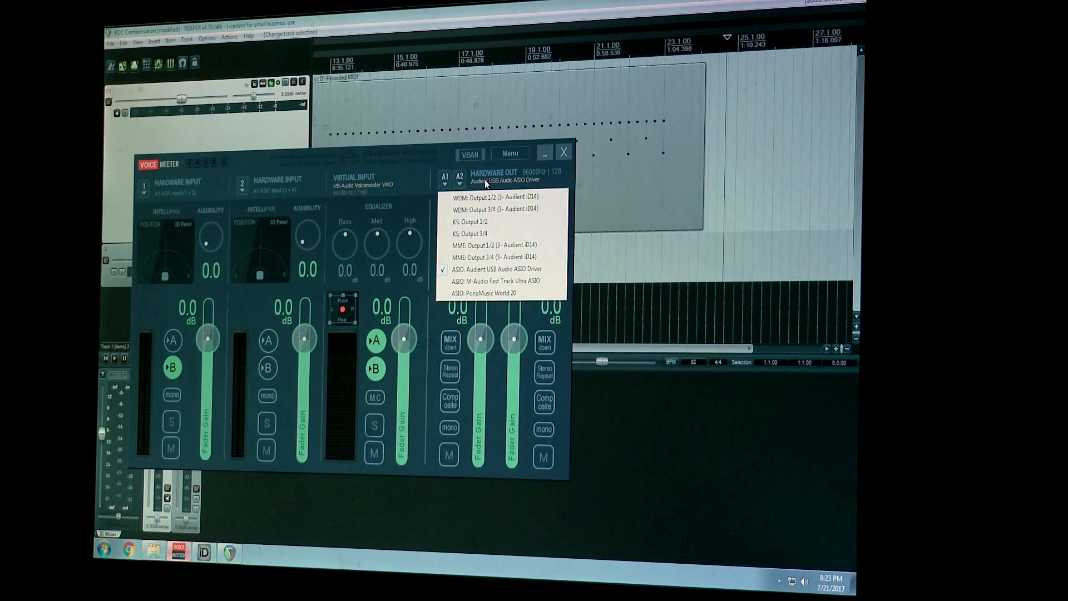
pyautogui.click(459, 178)
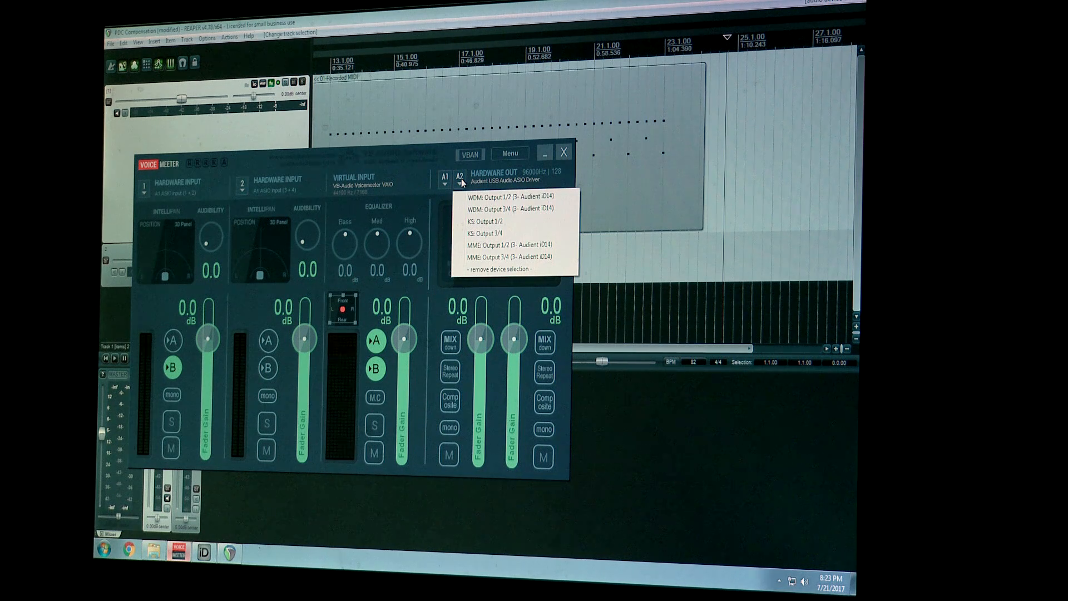
pyautogui.click(445, 178)
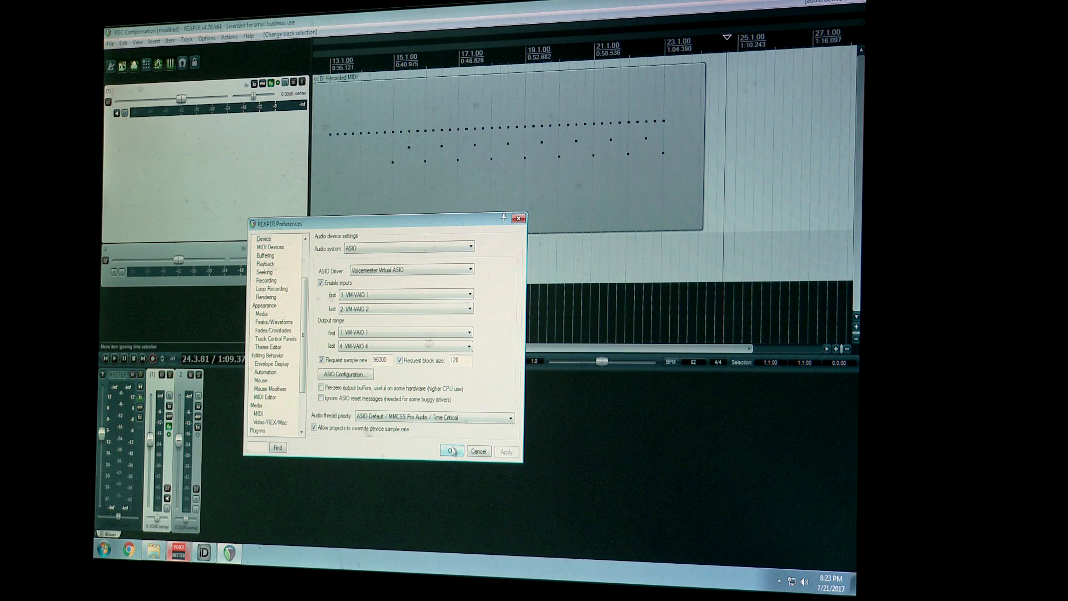
pyautogui.click(451, 451)
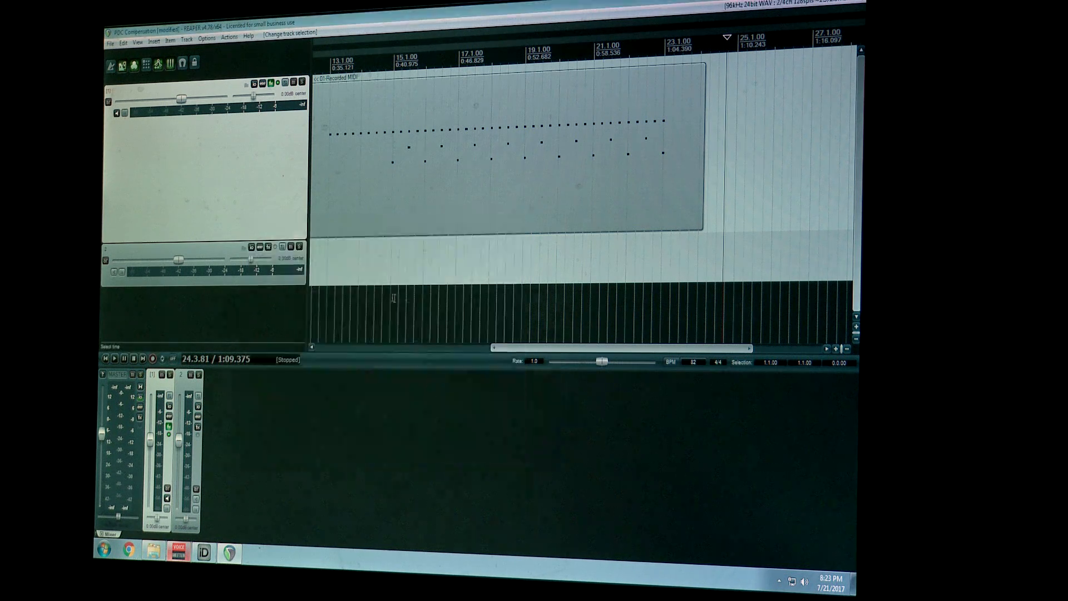
pyautogui.click(358, 58)
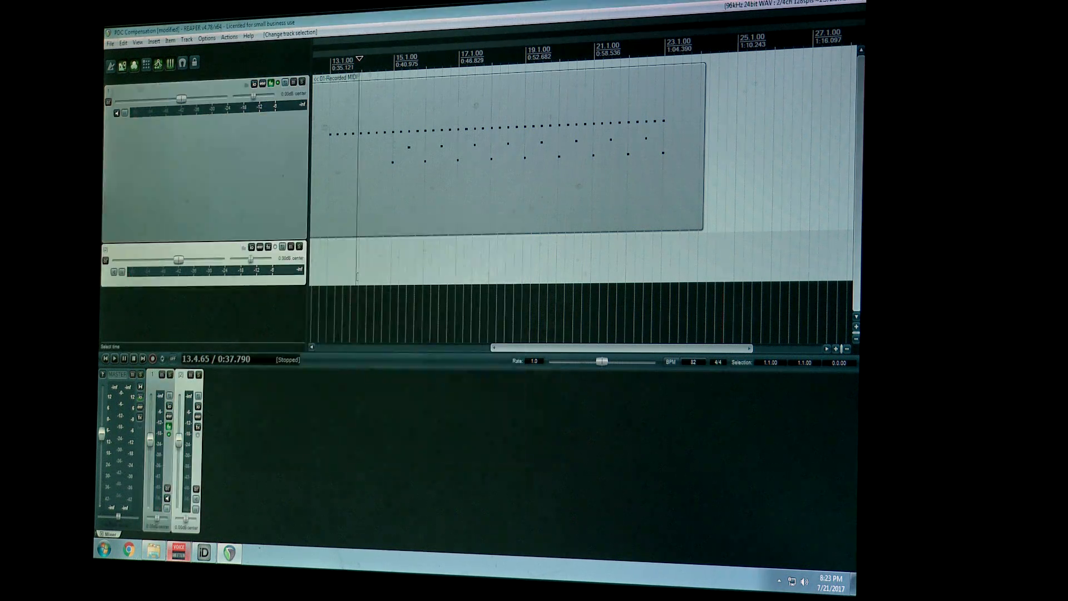